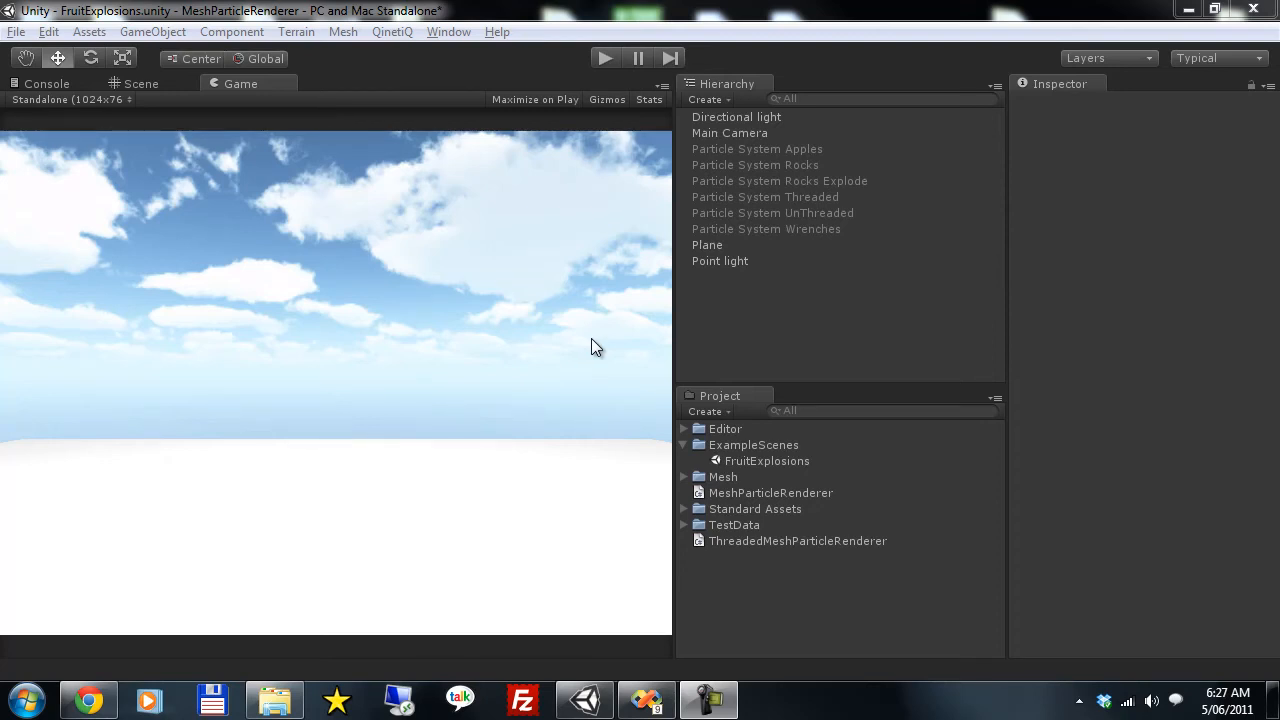
mouse_move(628, 296)
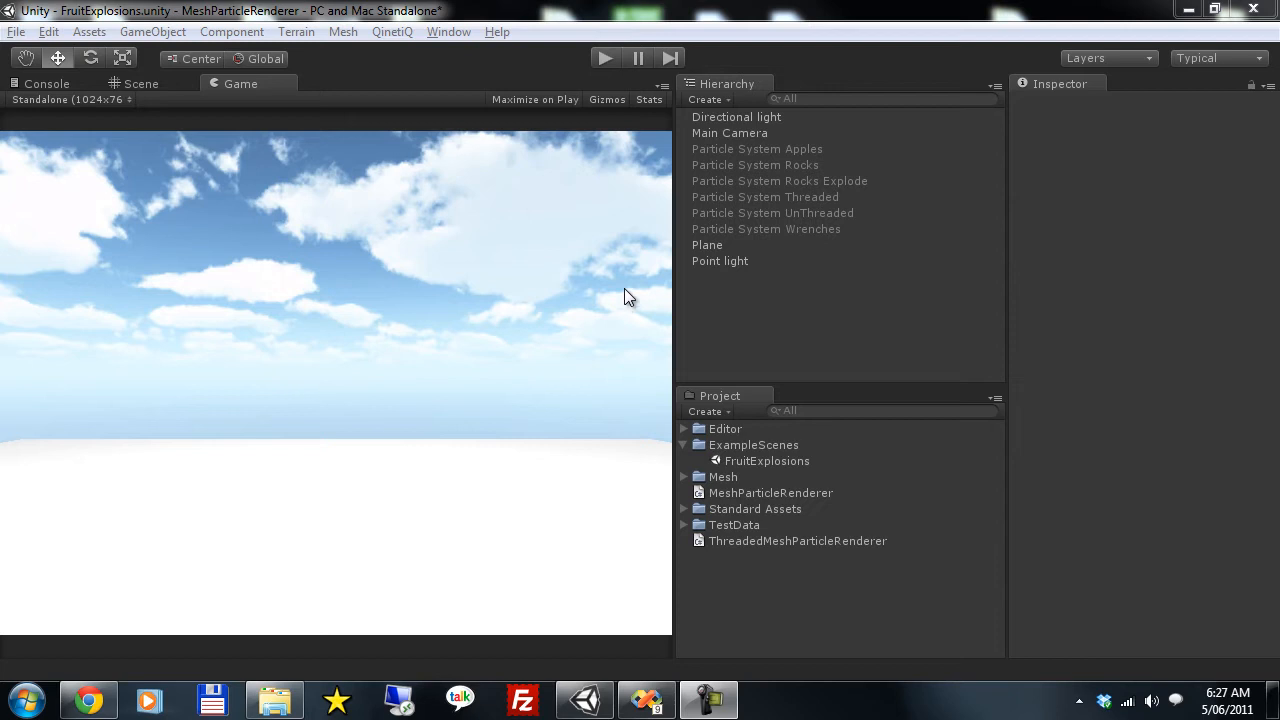
Step: Add a default Particle System to the FruitExplosions scene and view its billboard particles in the Scene view
click(152, 32)
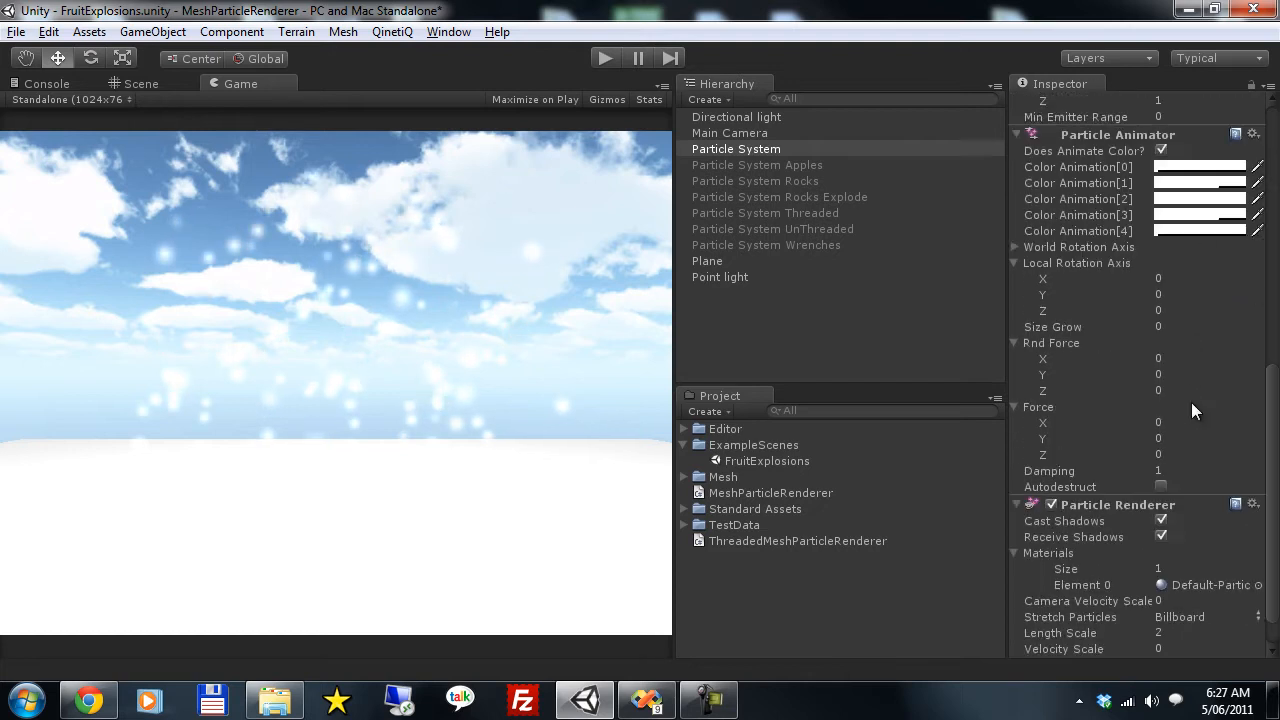
scroll(down, 3)
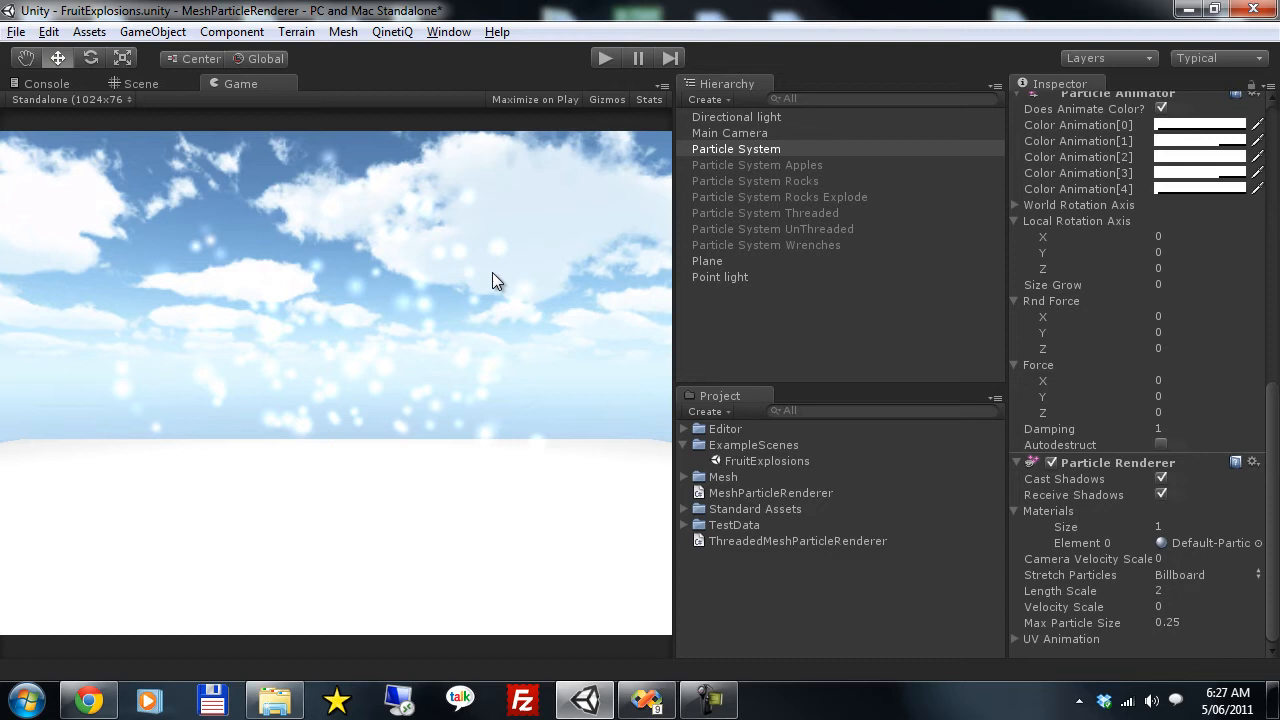
click(140, 84)
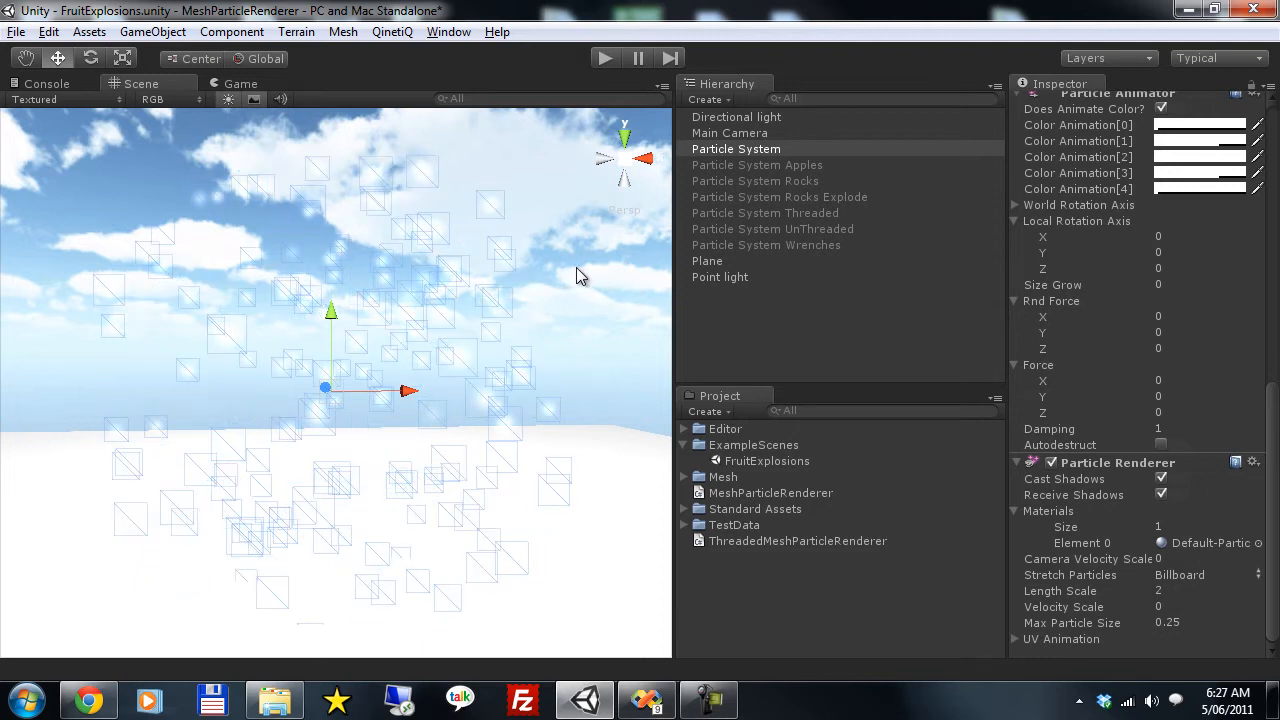
click(232, 32)
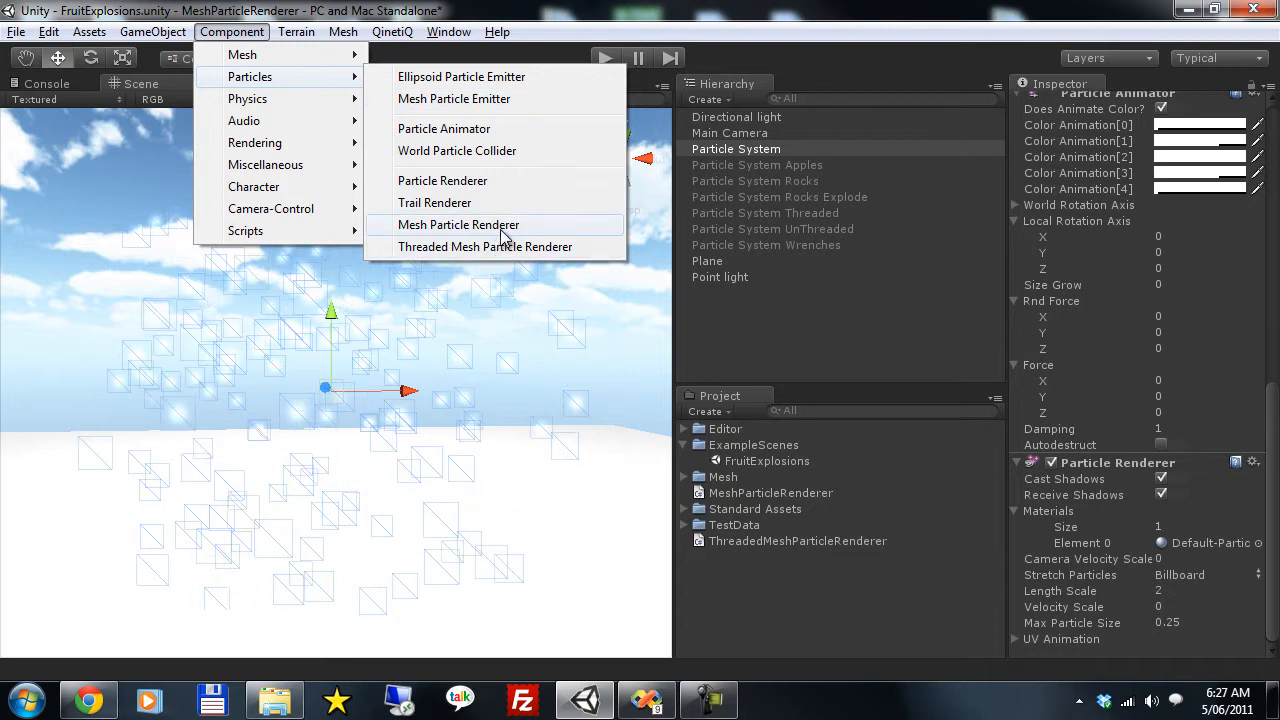
Step: Add a Mesh Particle Renderer with the Cube mesh so particles render as white cubes
click(458, 224)
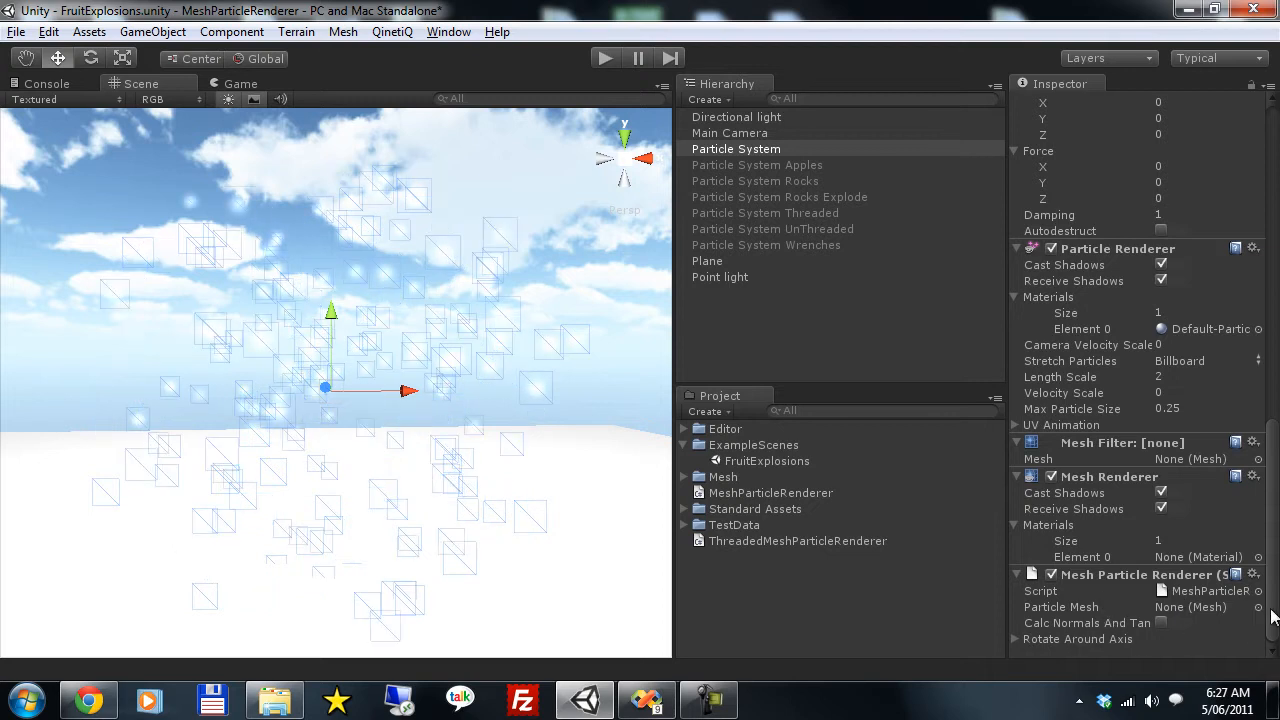
click(1258, 608)
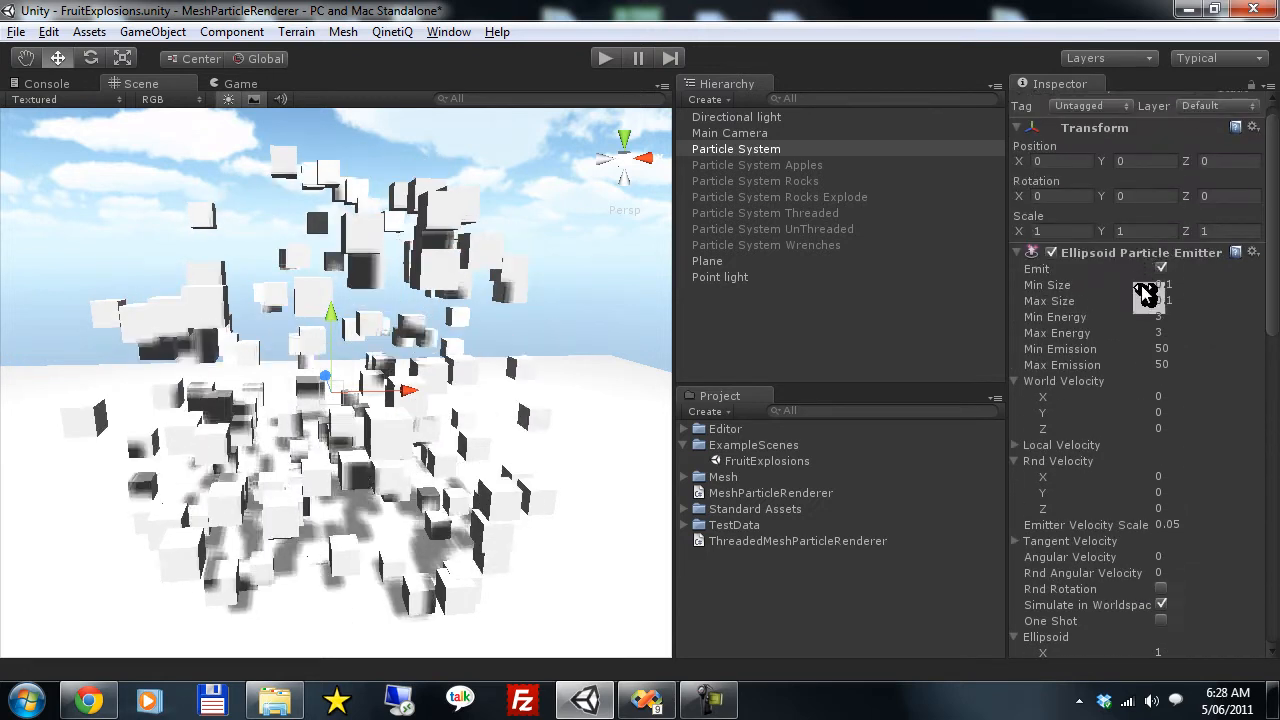
Step: Set Max Size 0.1, Rnd Angular Velocity 50 and enable Calc Normals so the cubes tumble and shade
click(1200, 300)
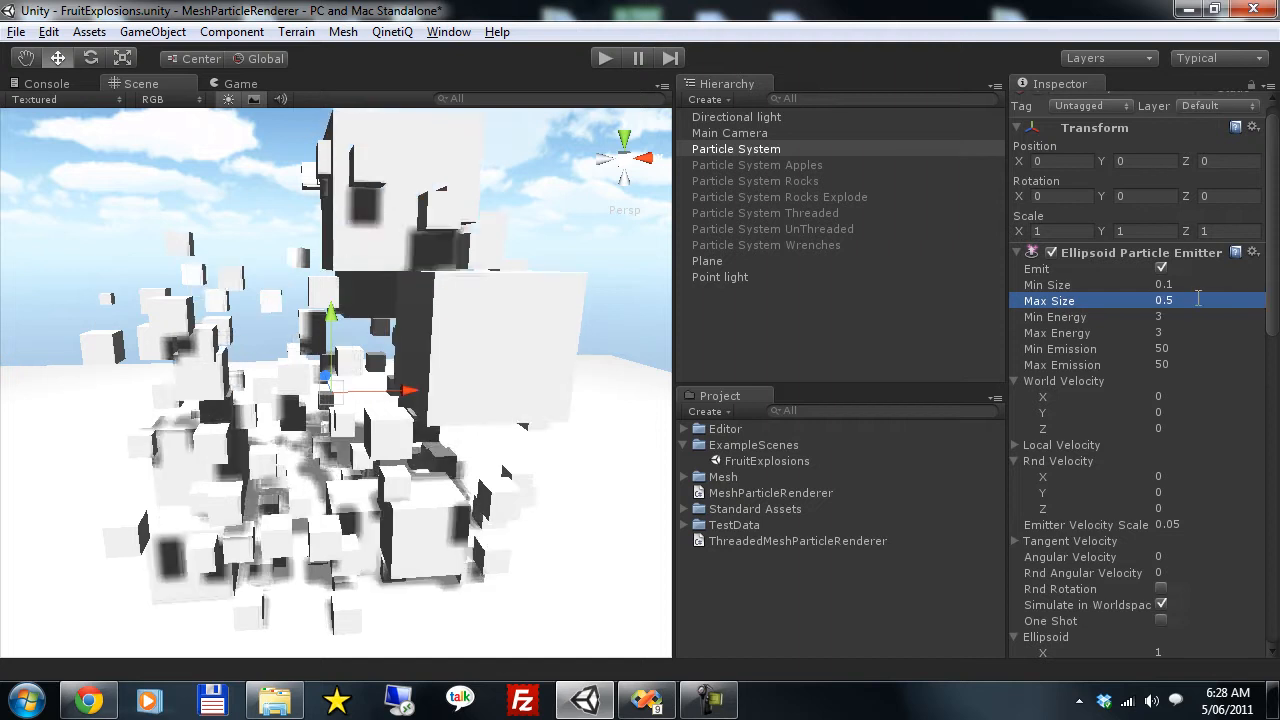
text(0.1)
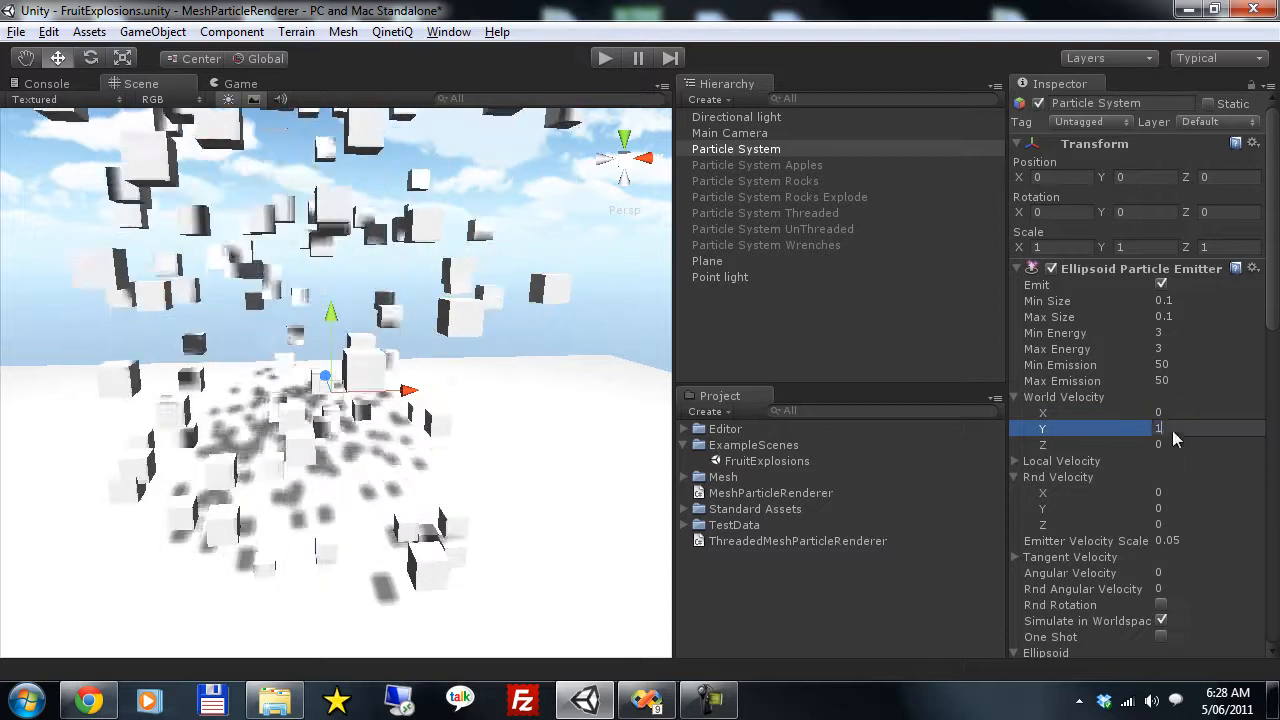
scroll(down, 3)
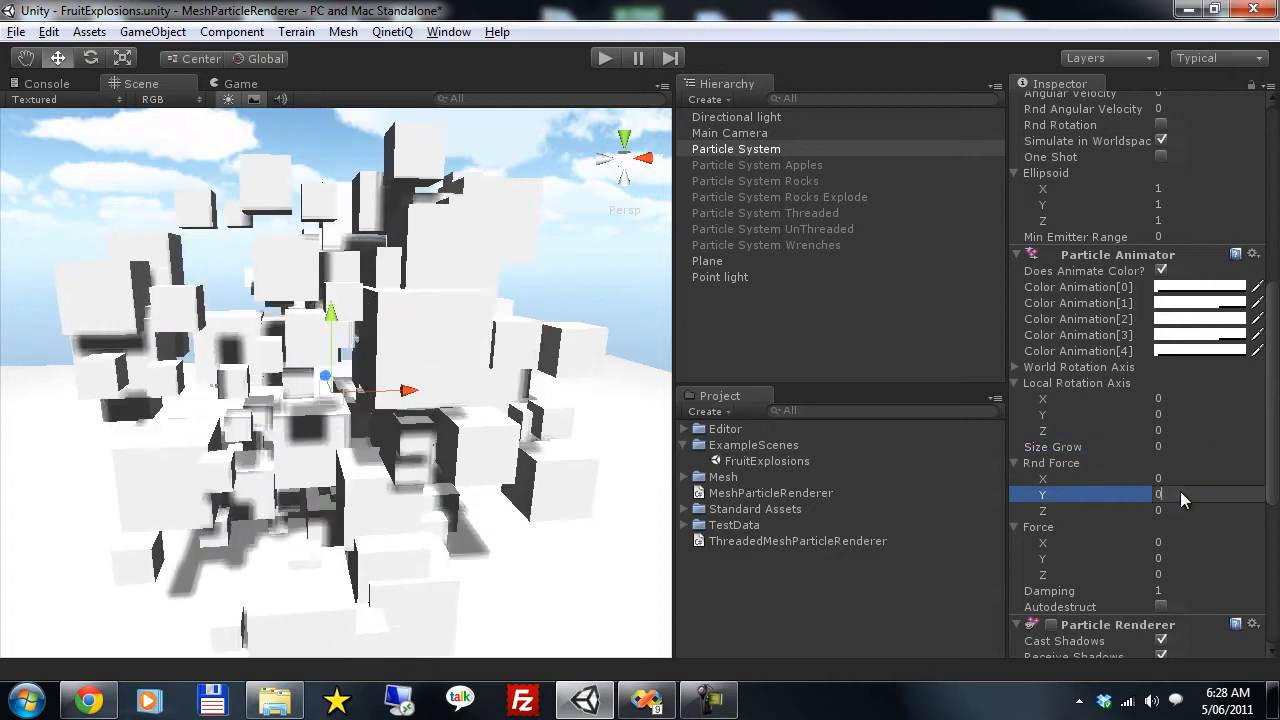
text(5)
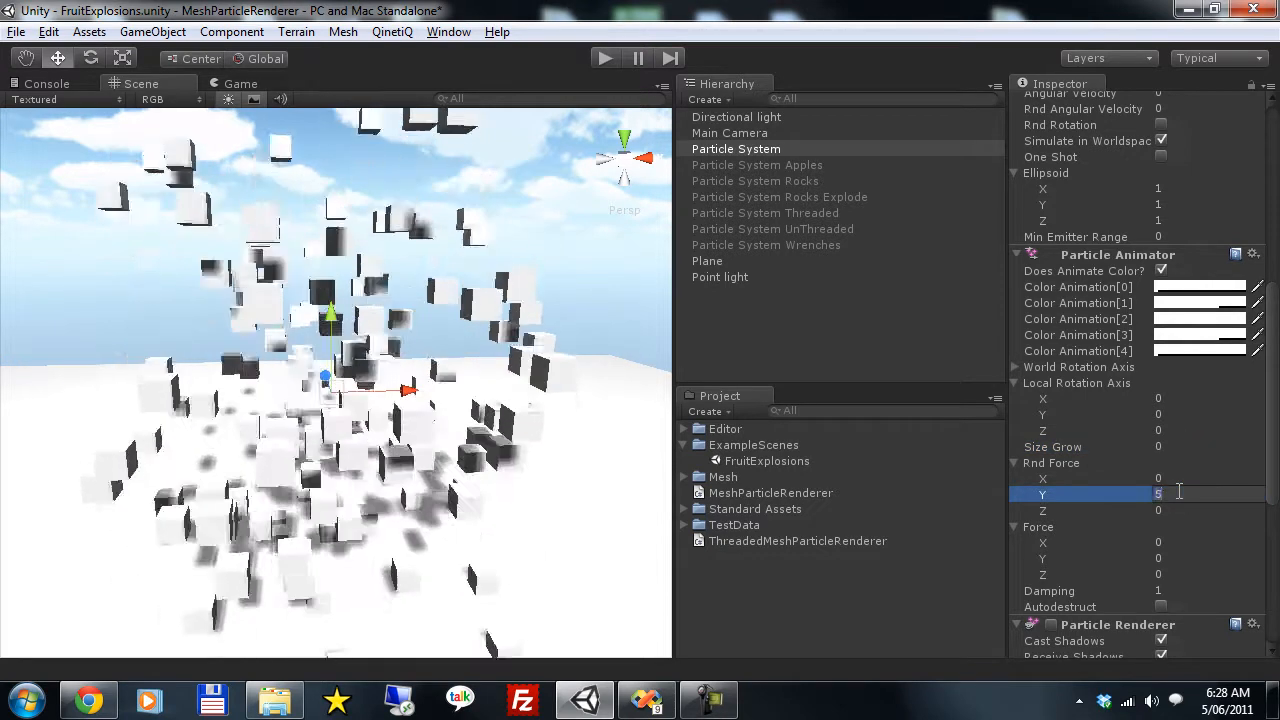
scroll(up, 3)
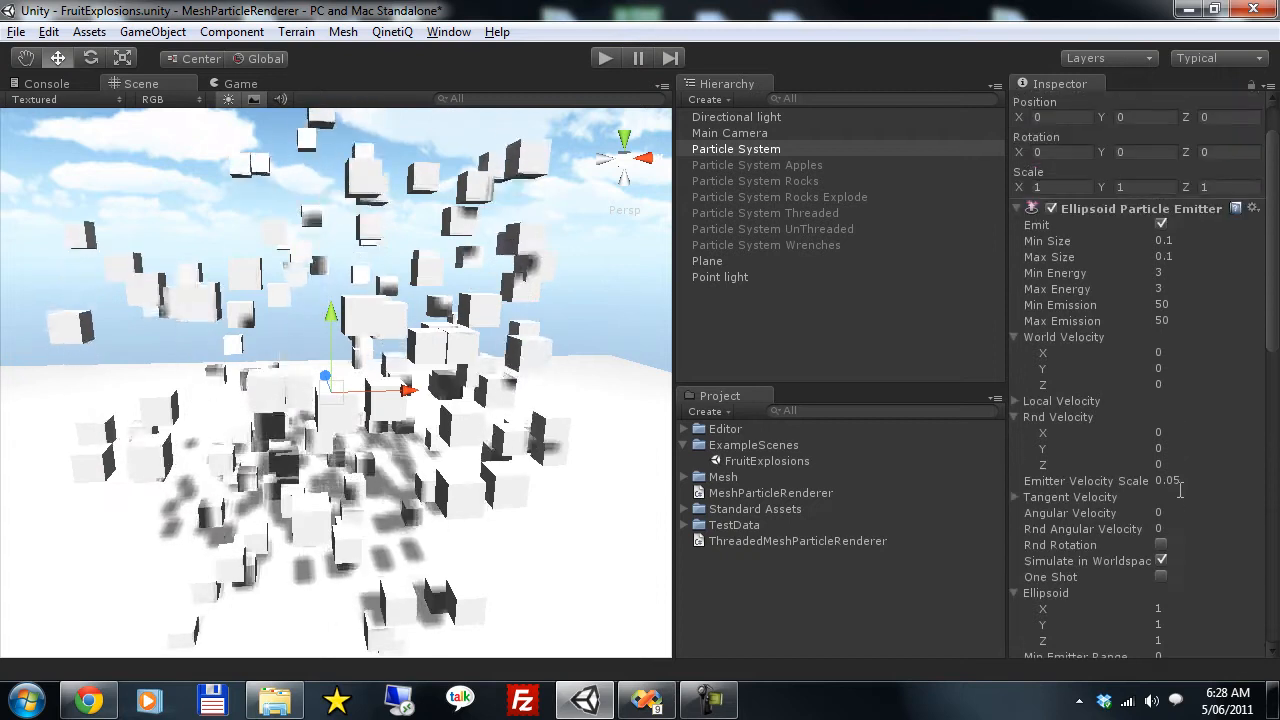
scroll(down, 3)
text(50)
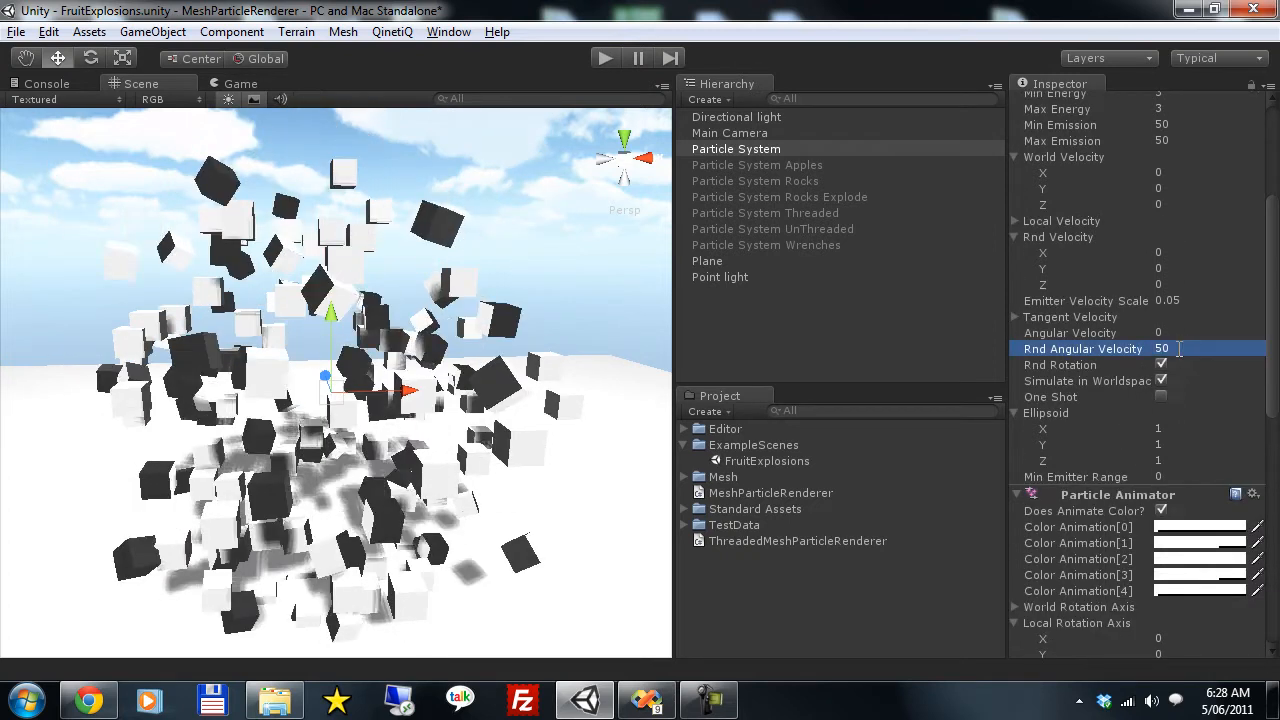
scroll(down, 3)
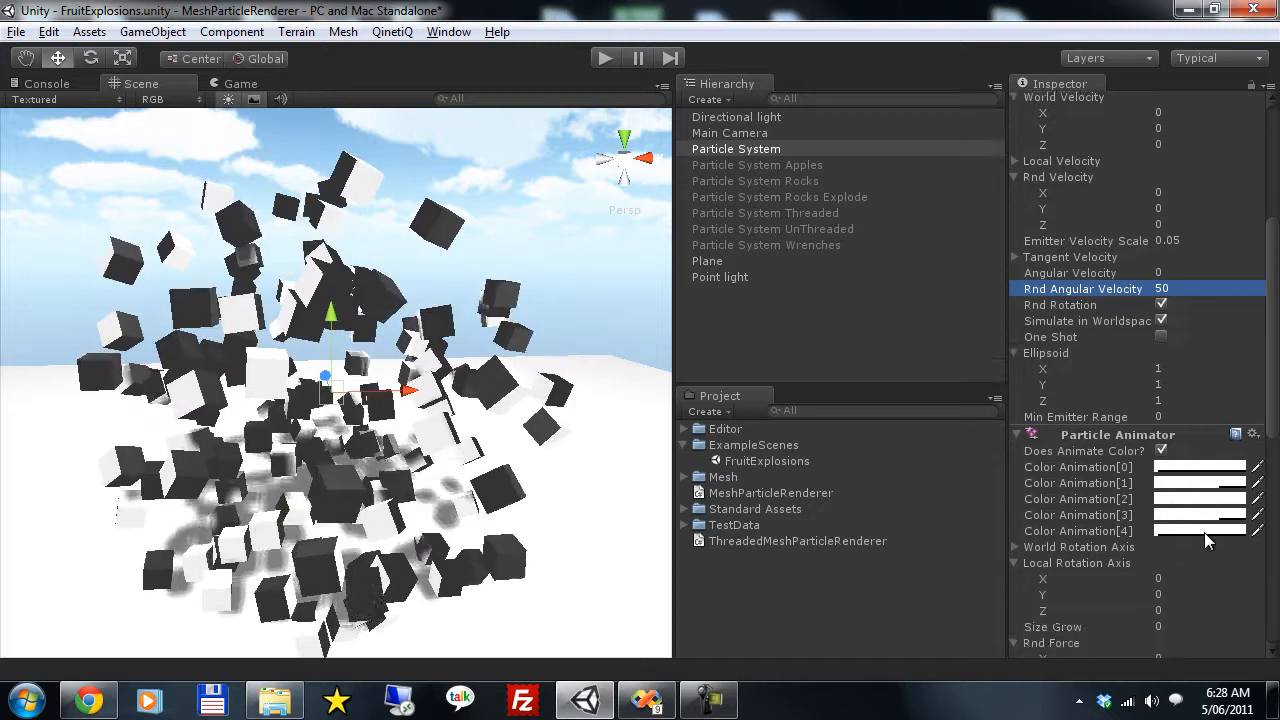
scroll(down, 3)
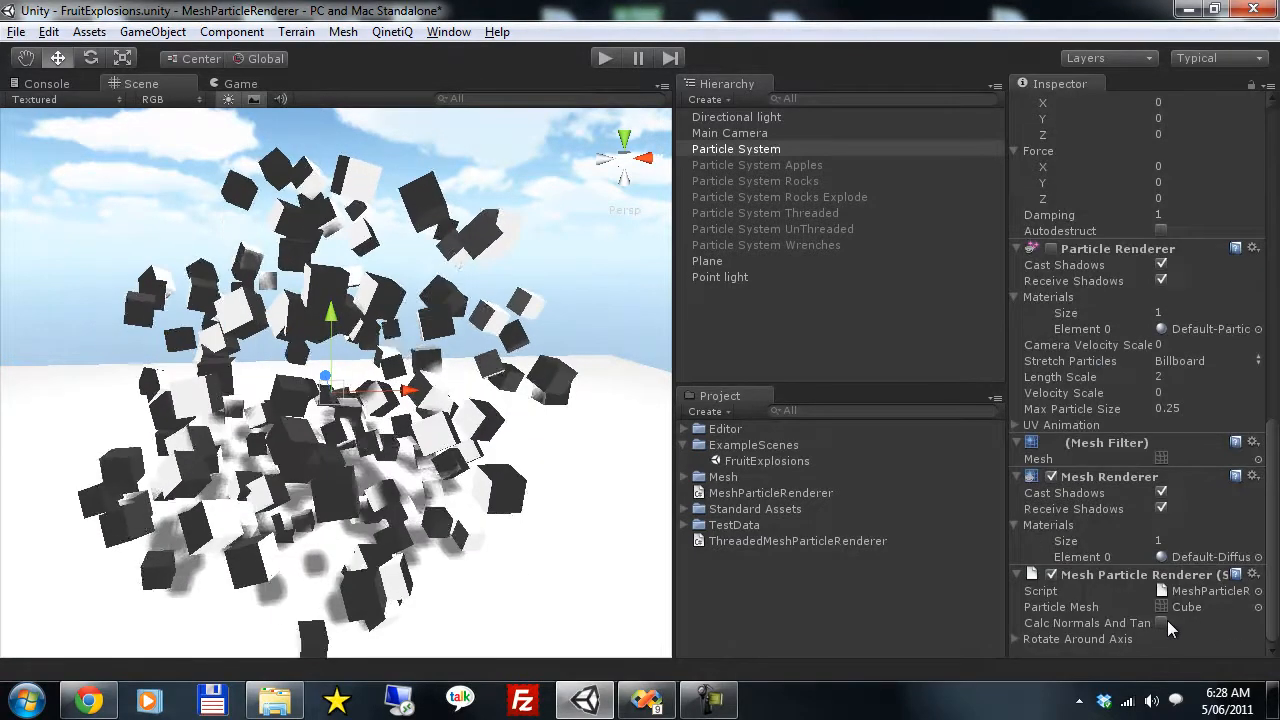
click(1162, 622)
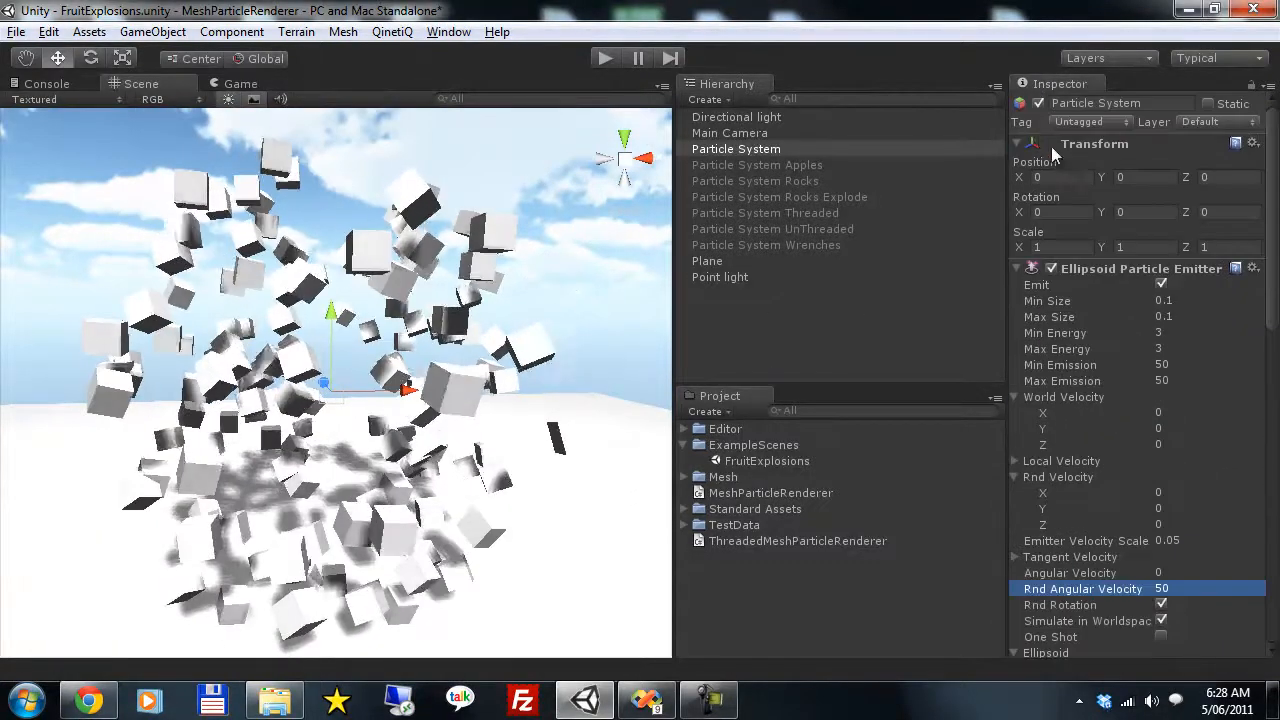
Step: Show the green apple particle example in the Game view
click(756, 164)
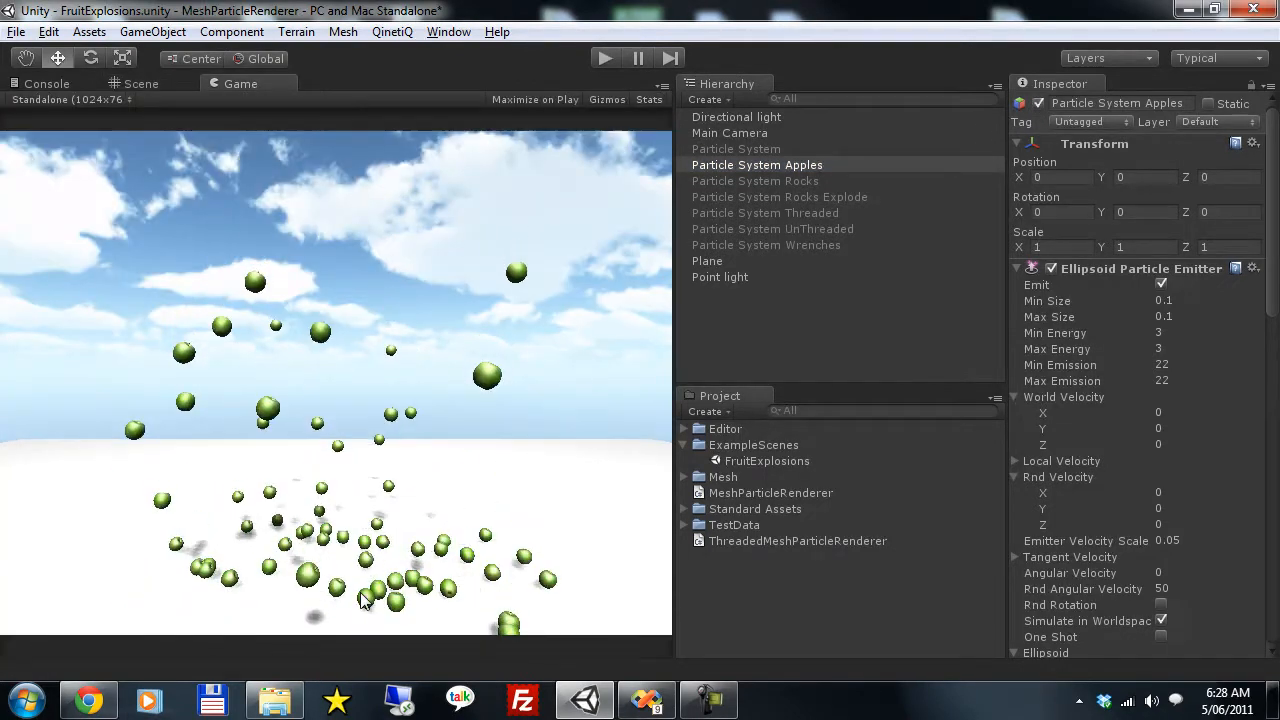
Step: Stop the apple example and switch to the Wrenches particle system with black wrenches flying
scroll(down, 3)
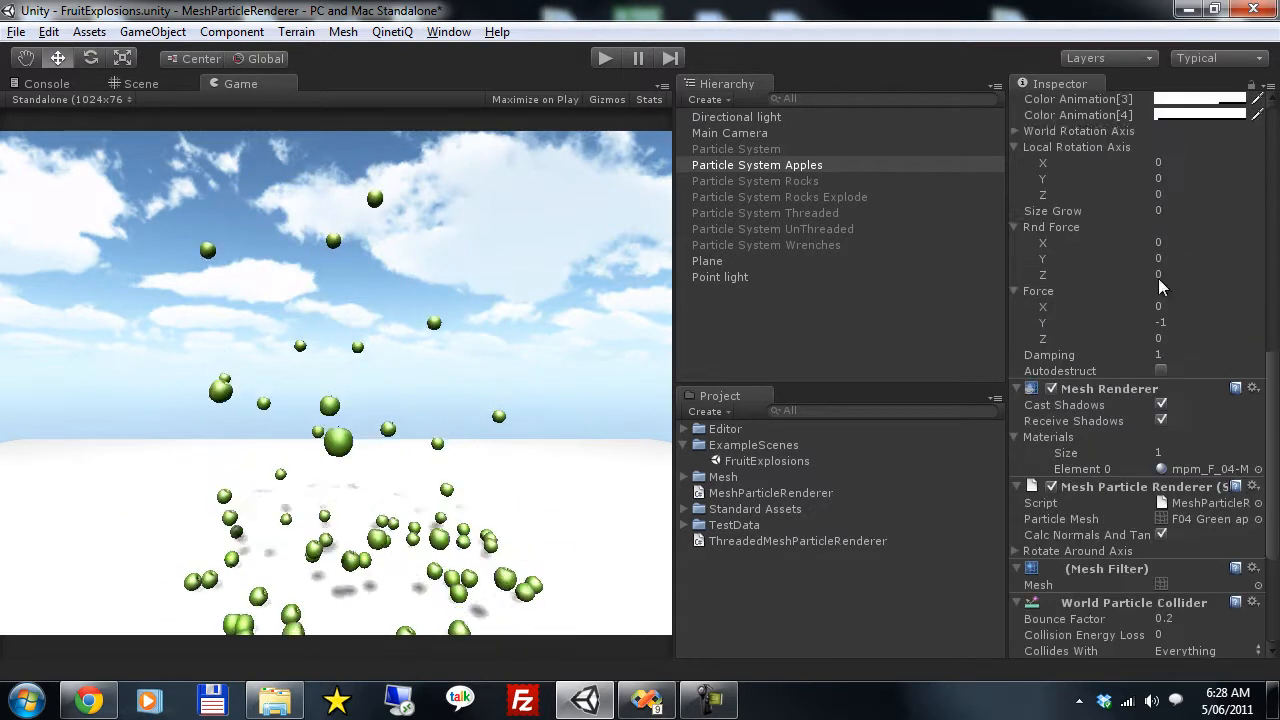
click(756, 164)
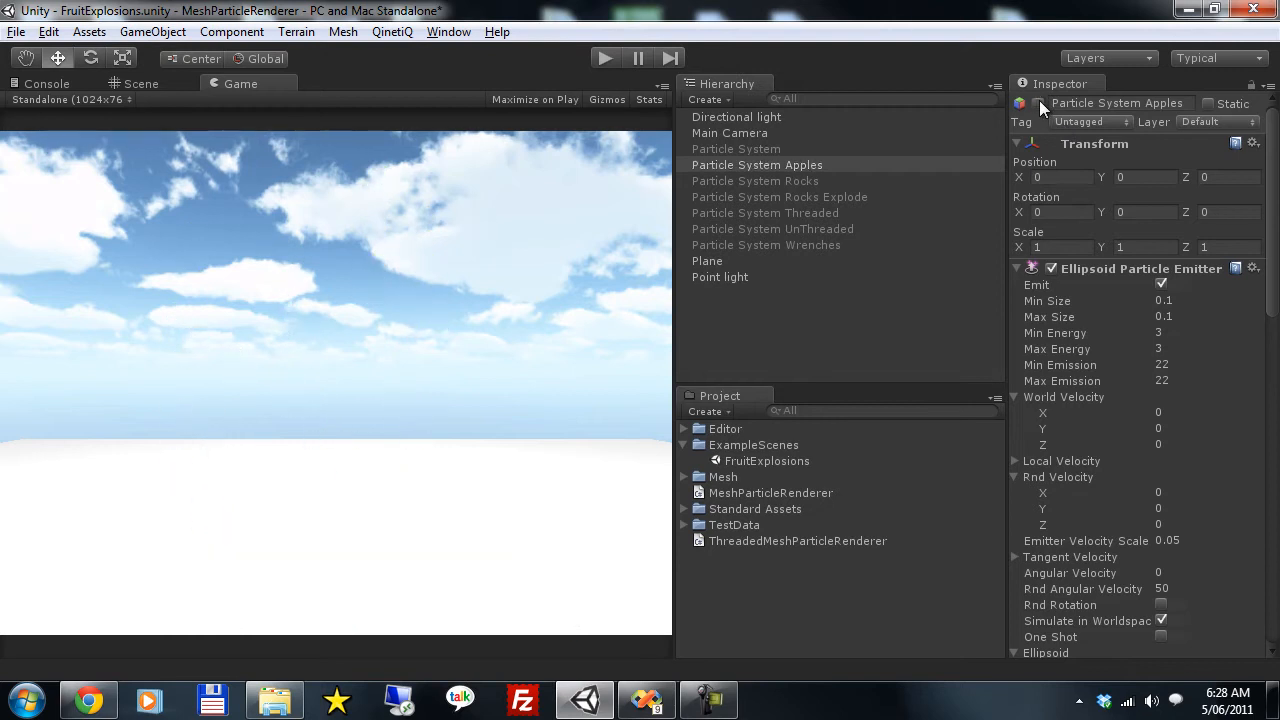
click(764, 244)
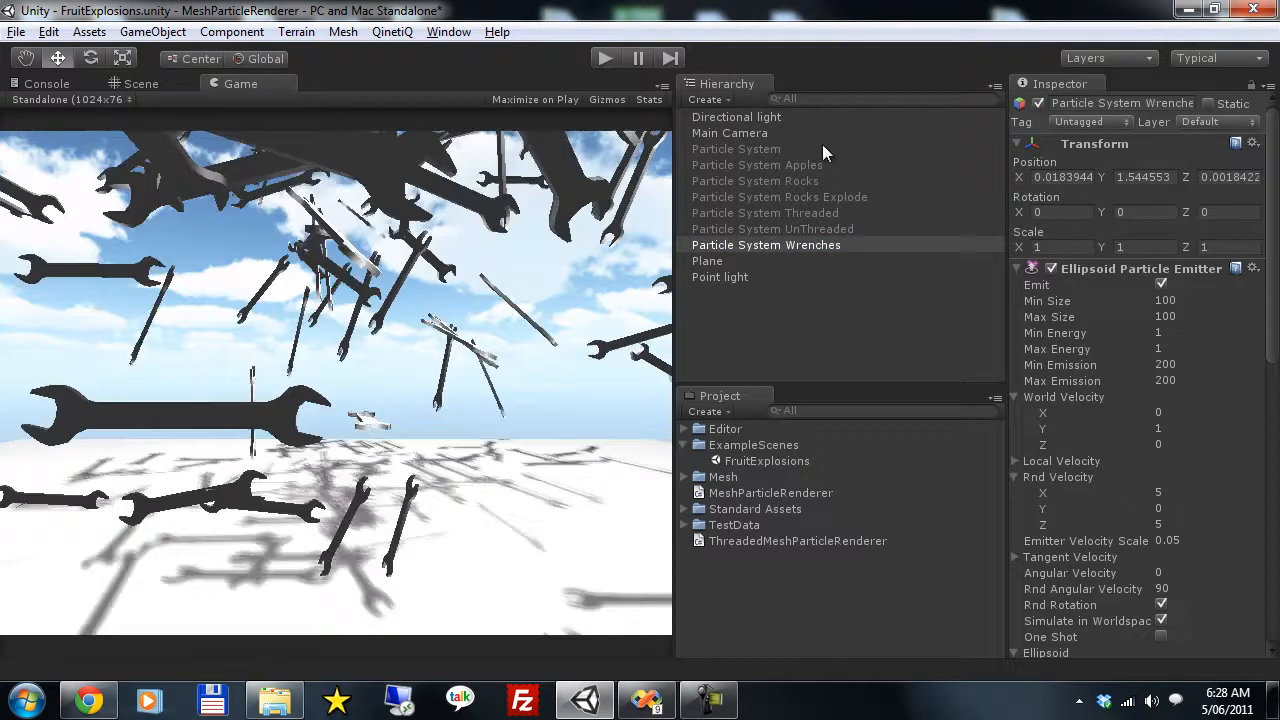
Step: Orbit the scene to view the blue wrenches above the plane, then turn the Wrenches system off
click(140, 84)
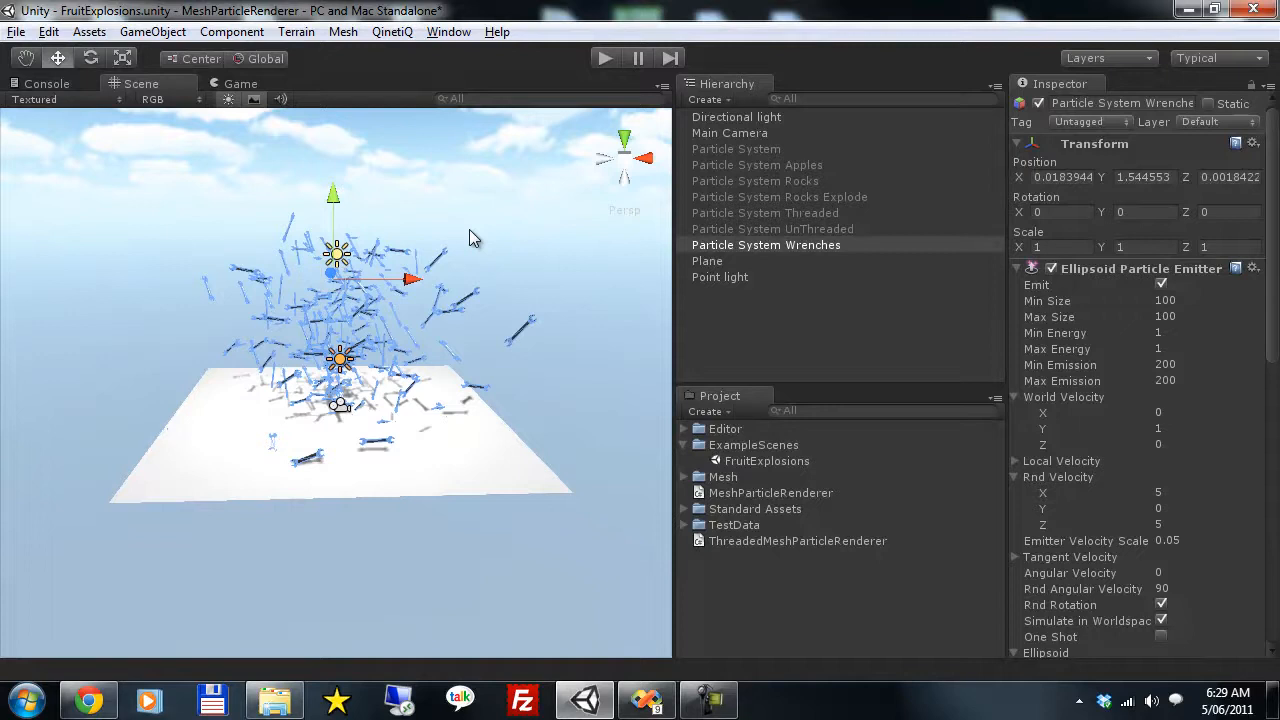
drag(476, 238, 584, 516)
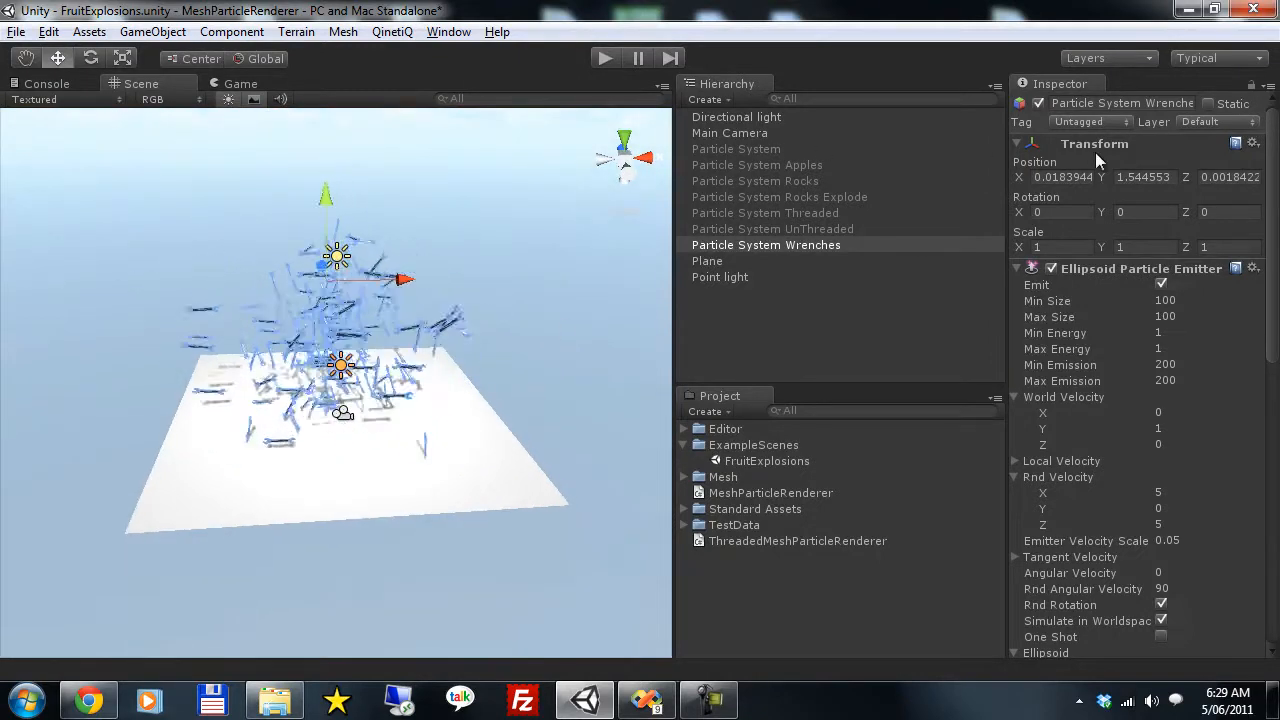
click(756, 180)
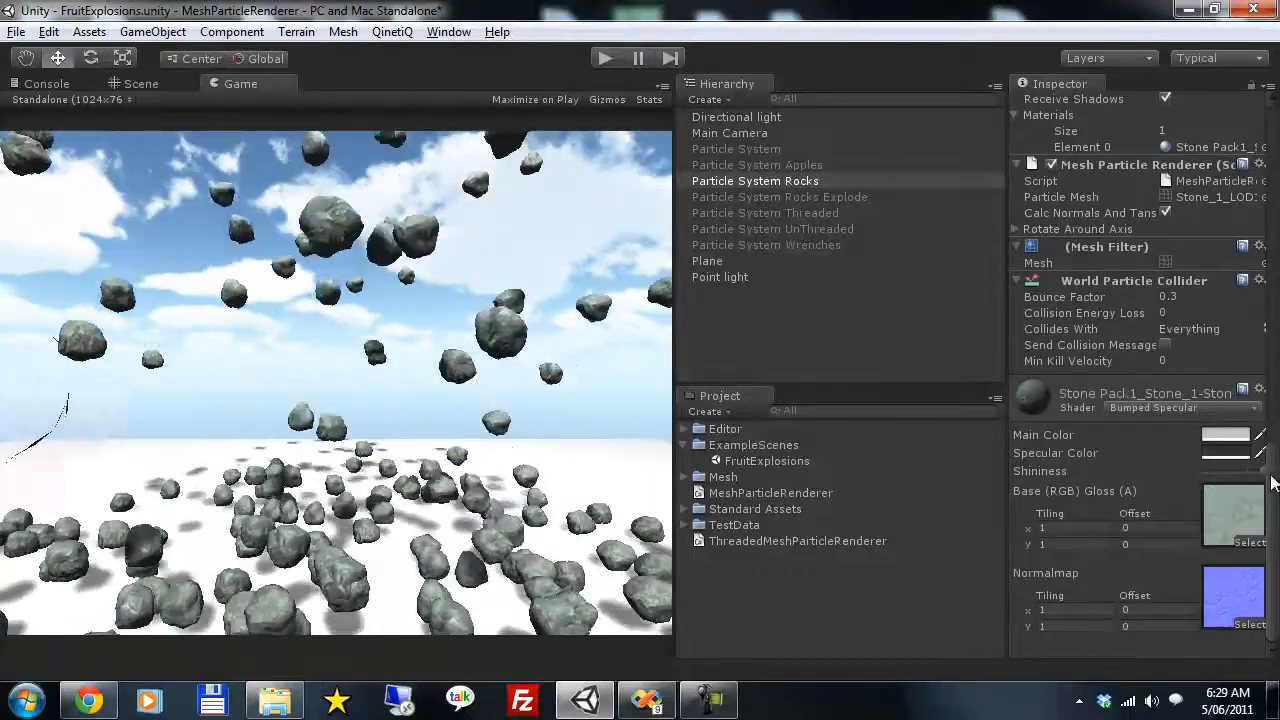
Step: Check the Rocks material colour, then enable the Threaded rock particle system
click(1224, 434)
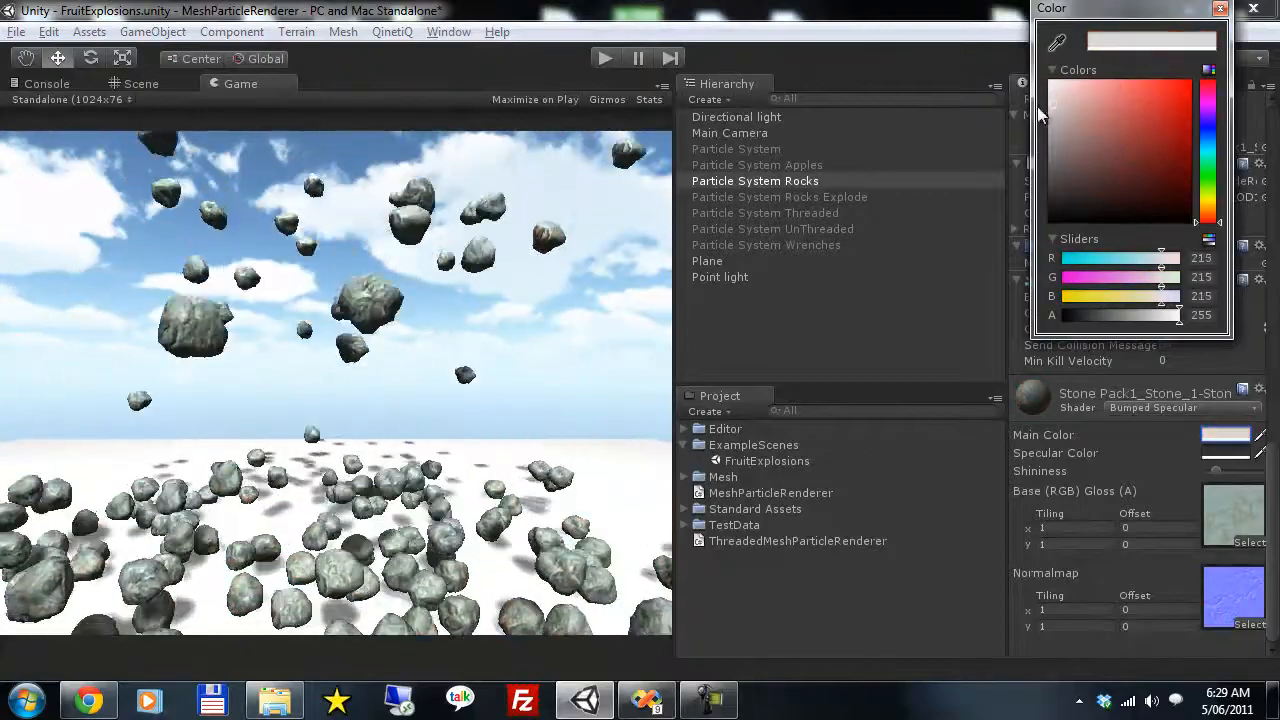
click(1220, 8)
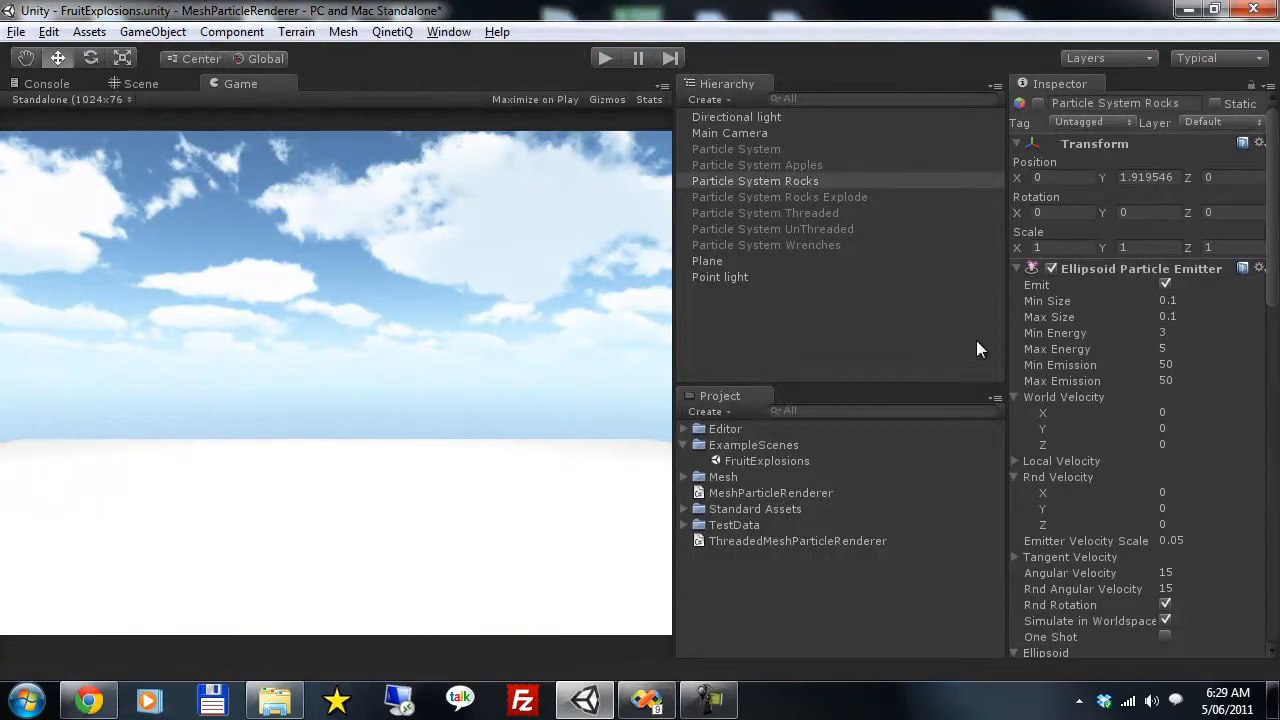
click(764, 212)
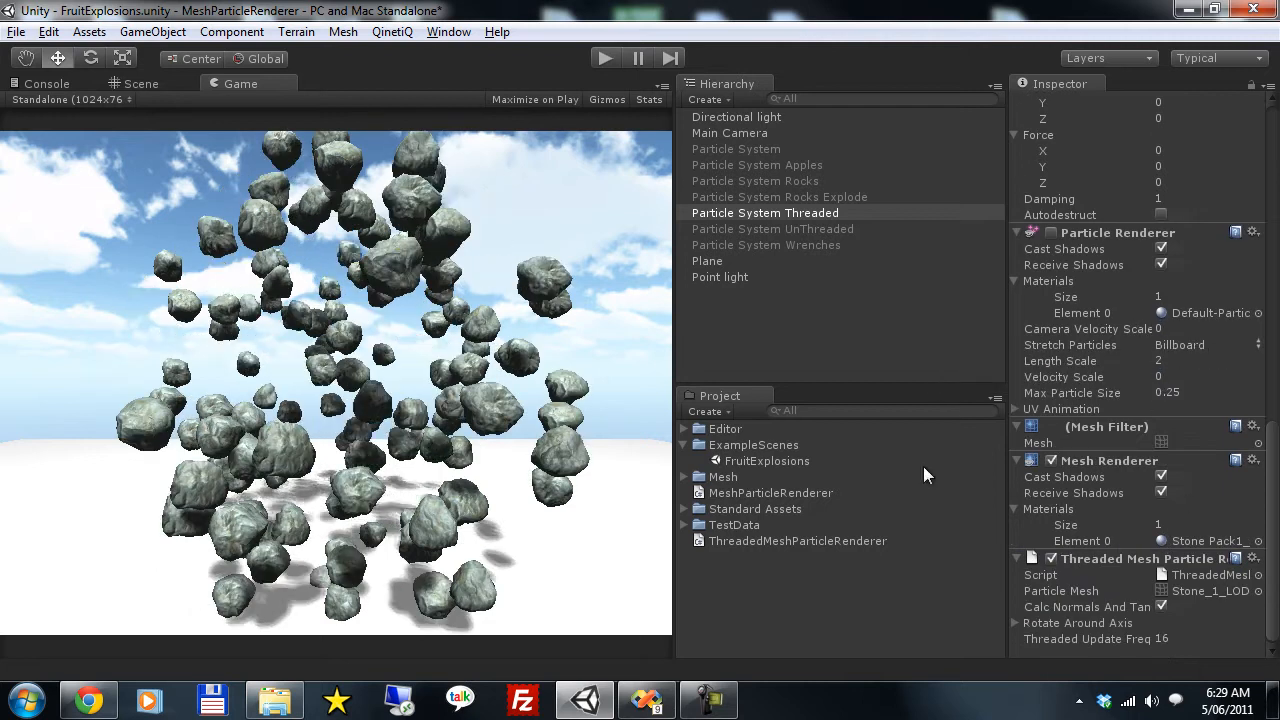
Step: Set the Threaded Update Freq to 25 and run the scene with rendering statistics shown
click(140, 84)
text(25)
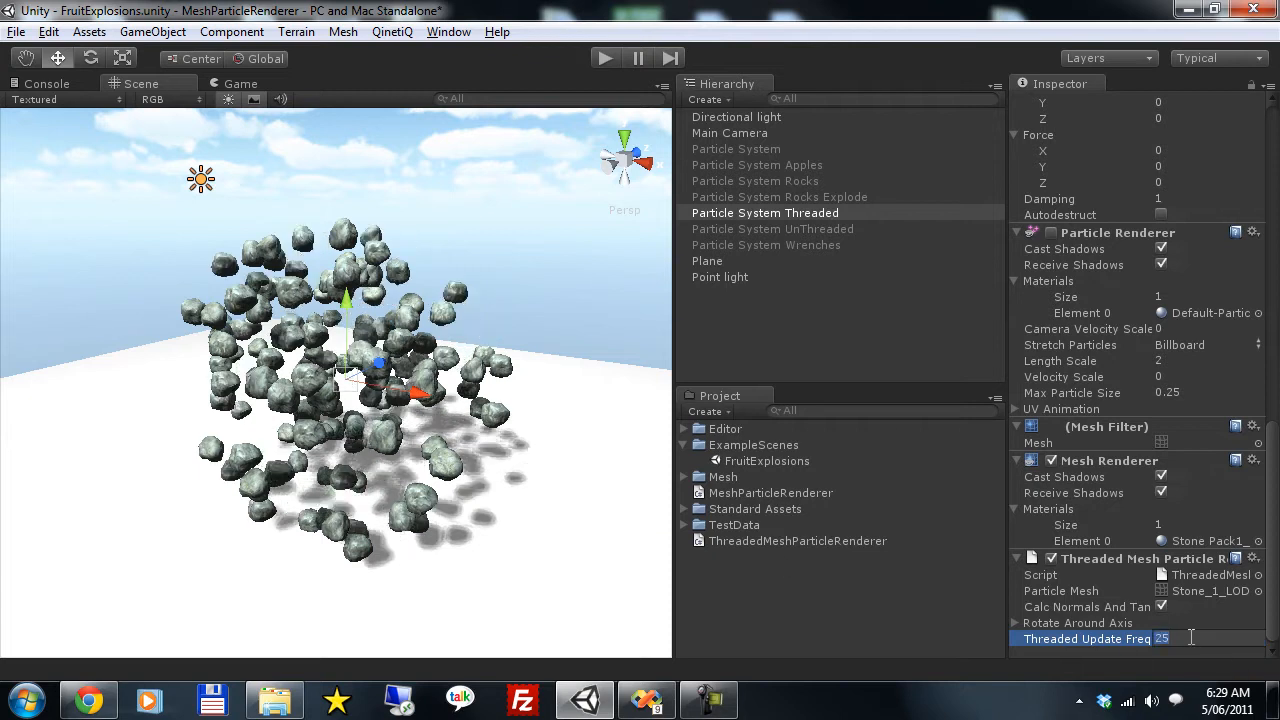
text(100)
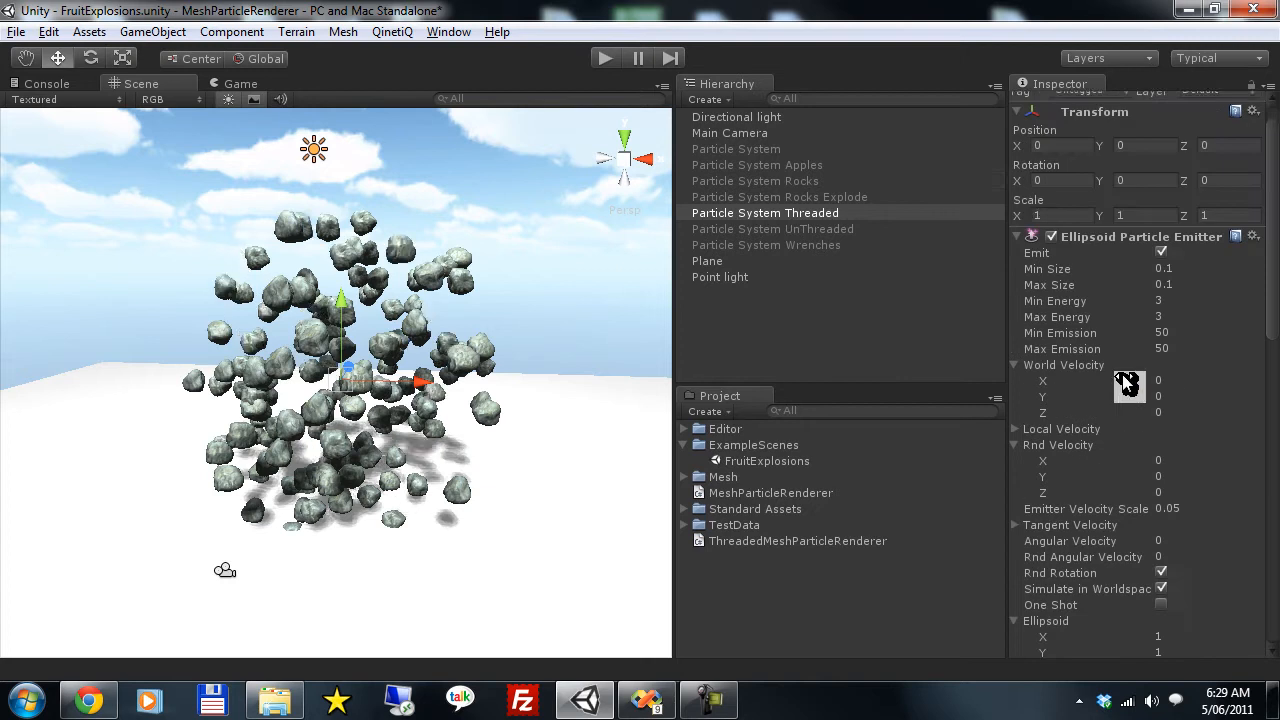
click(240, 84)
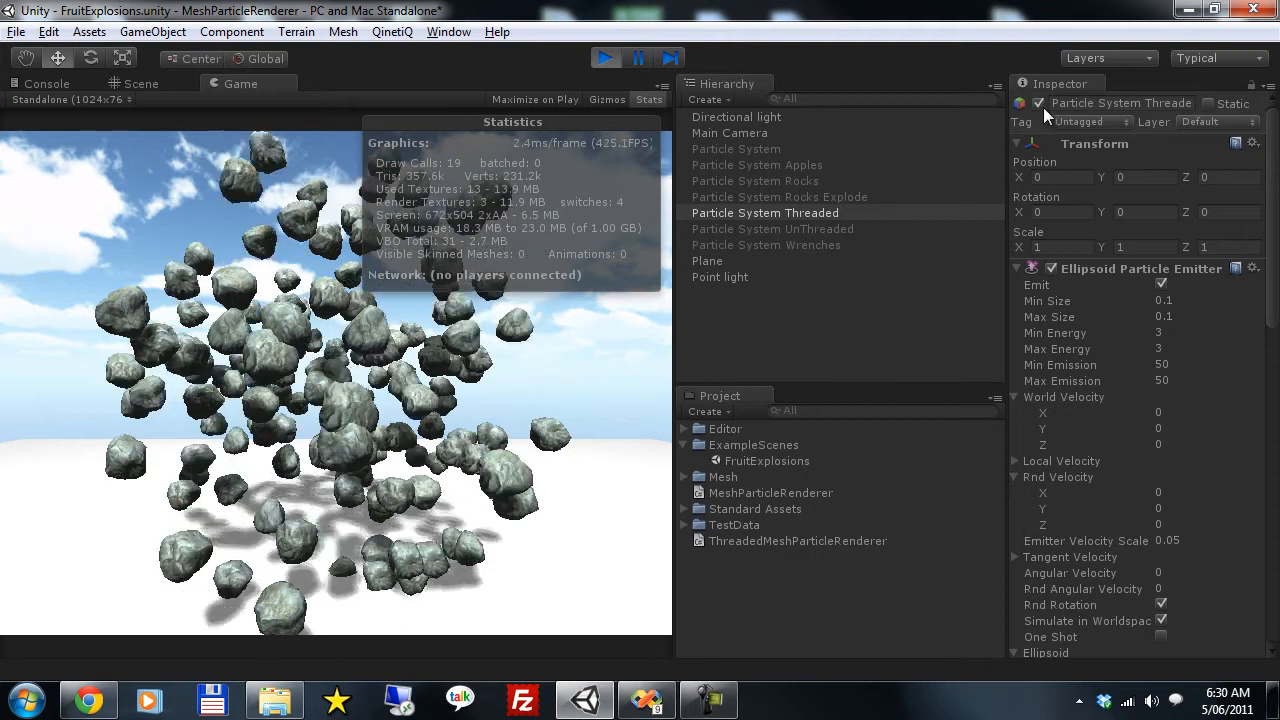
click(772, 228)
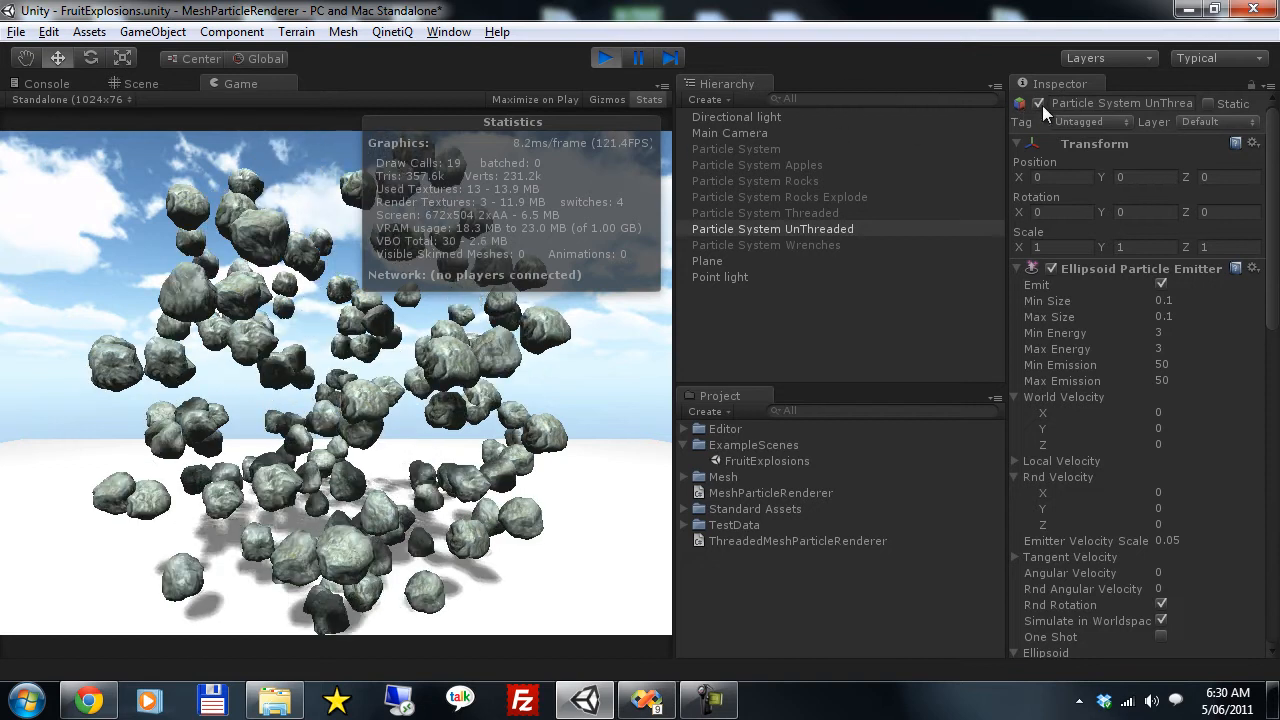
click(764, 212)
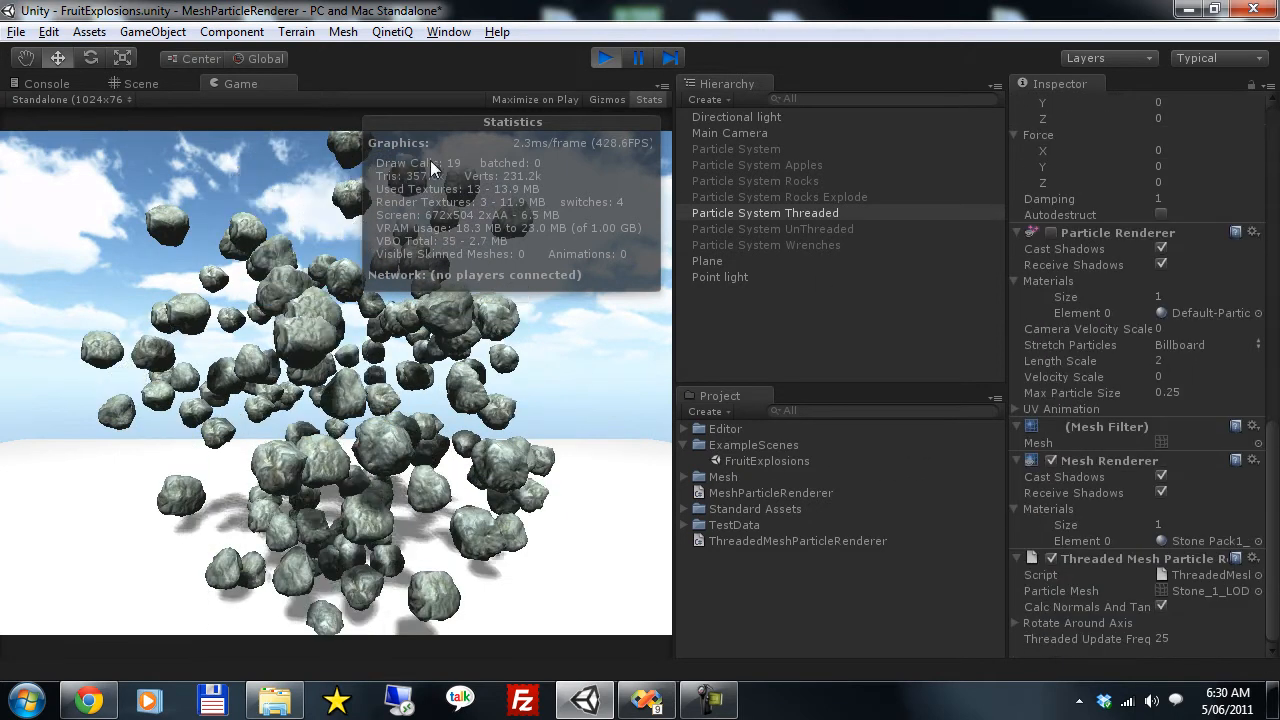
Step: Add a World Particle Collider and Force Y -2 so rocks pile up, then render cubes instead
click(232, 32)
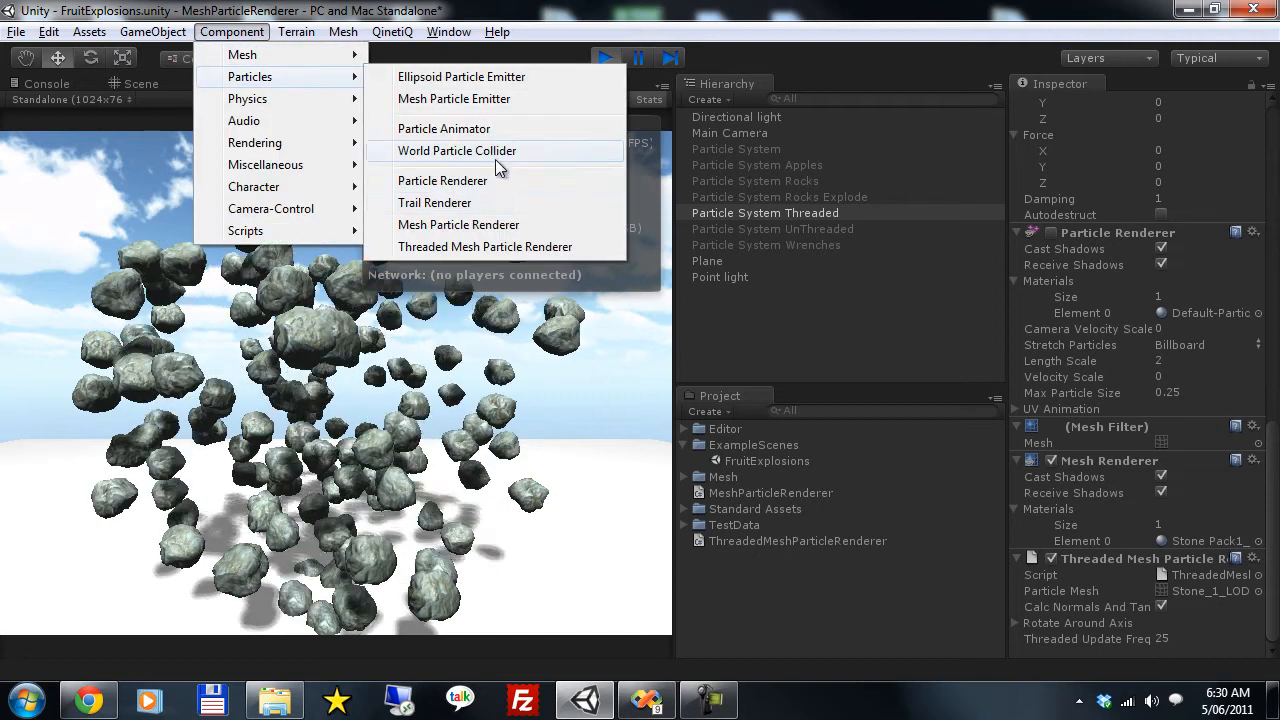
click(444, 128)
text(-2)
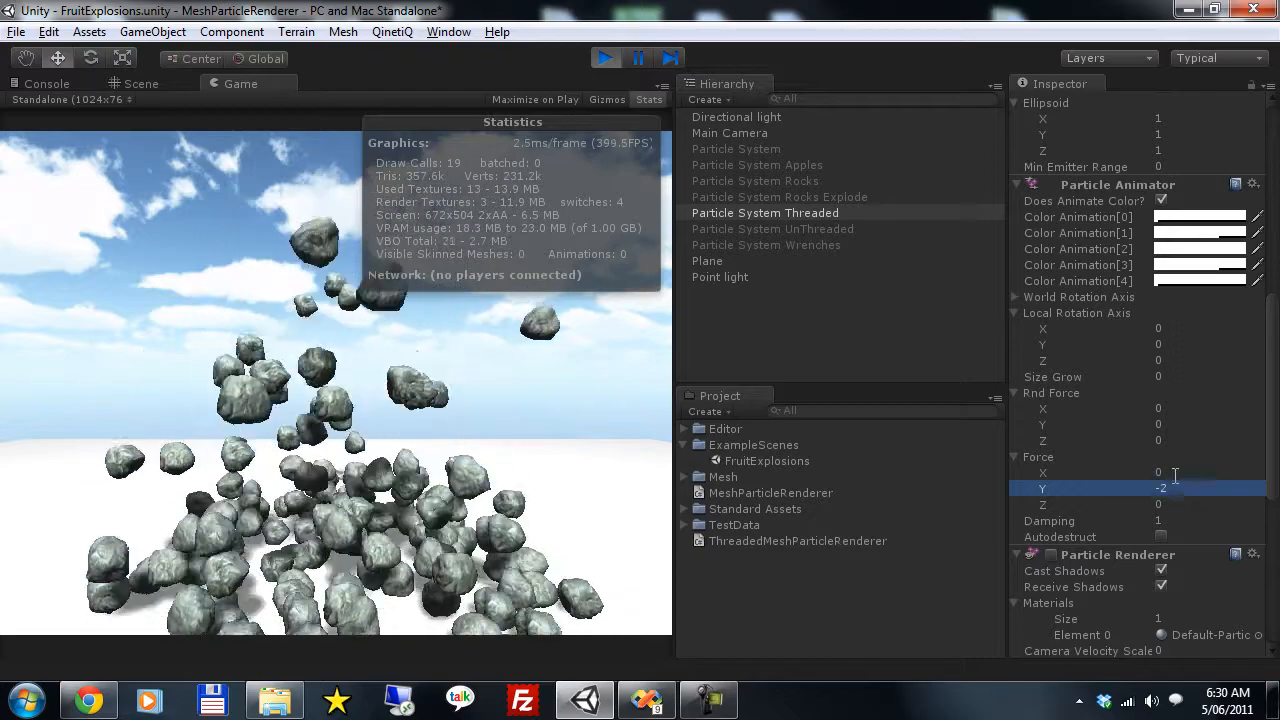
scroll(down, 3)
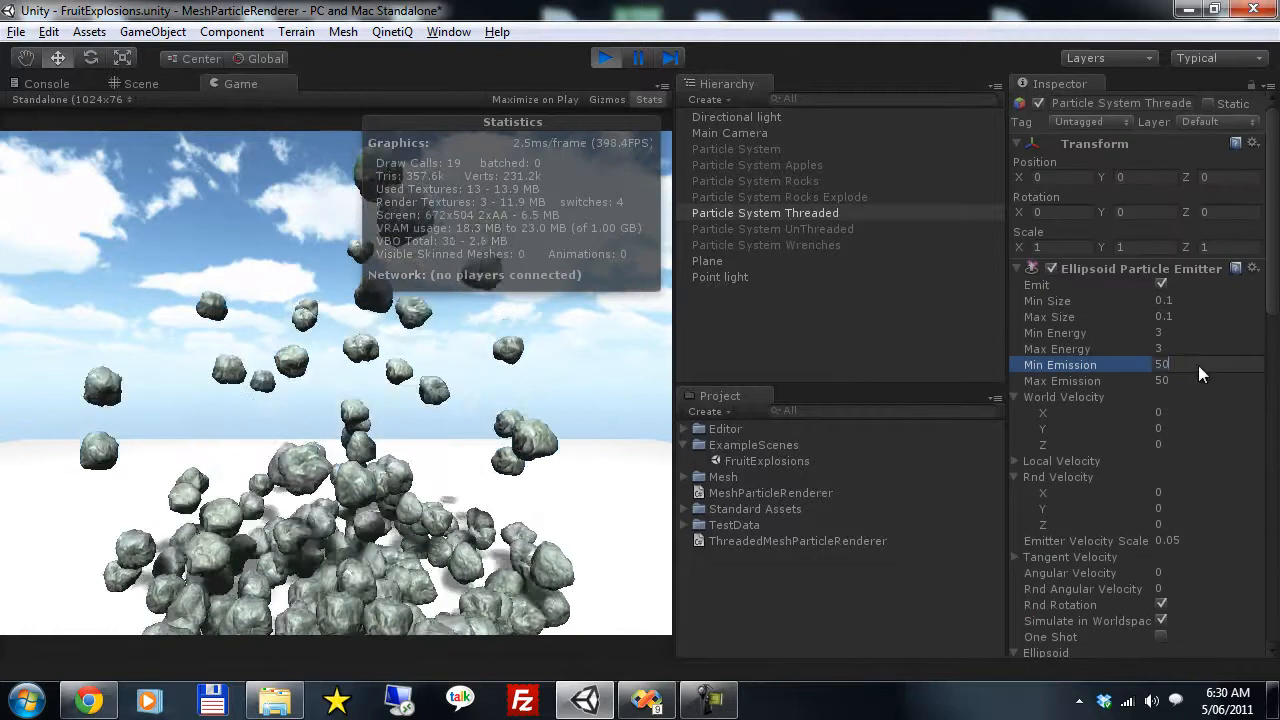
click(1200, 380)
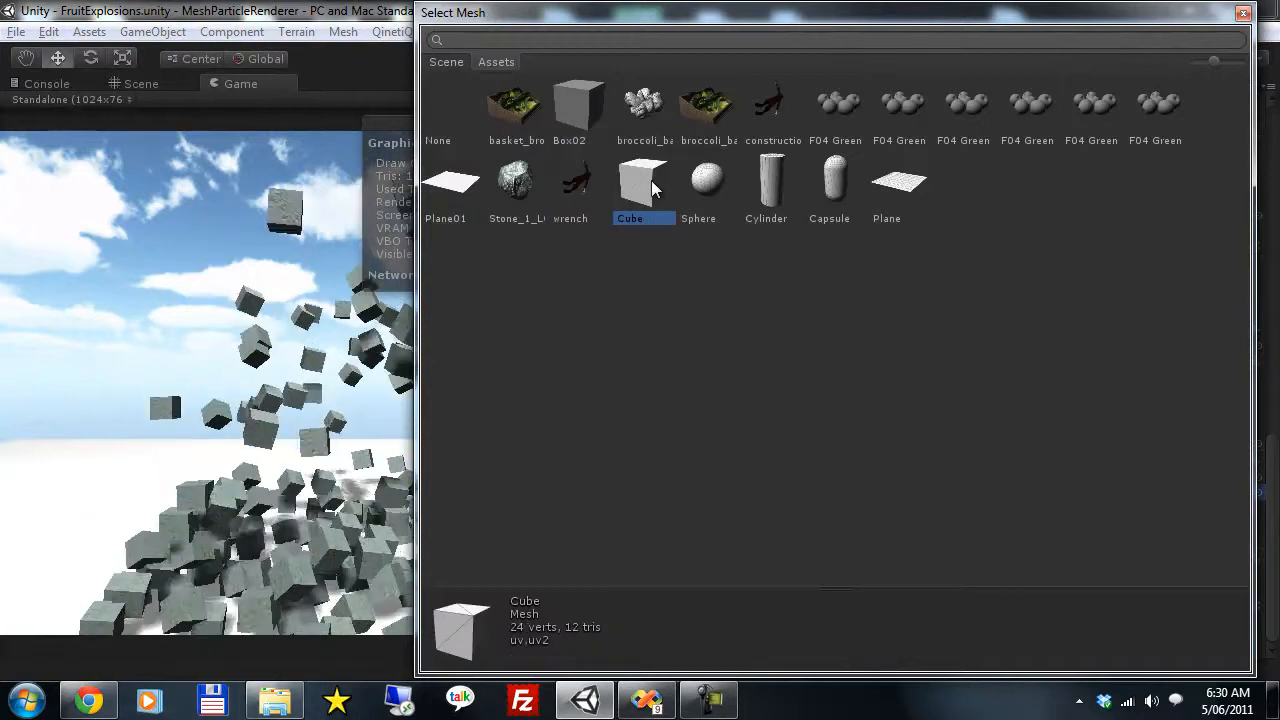
Step: Try Sphere and basket_broccoli_basket meshes, then apply Stone_1_LOD1 as the particle mesh again
click(516, 184)
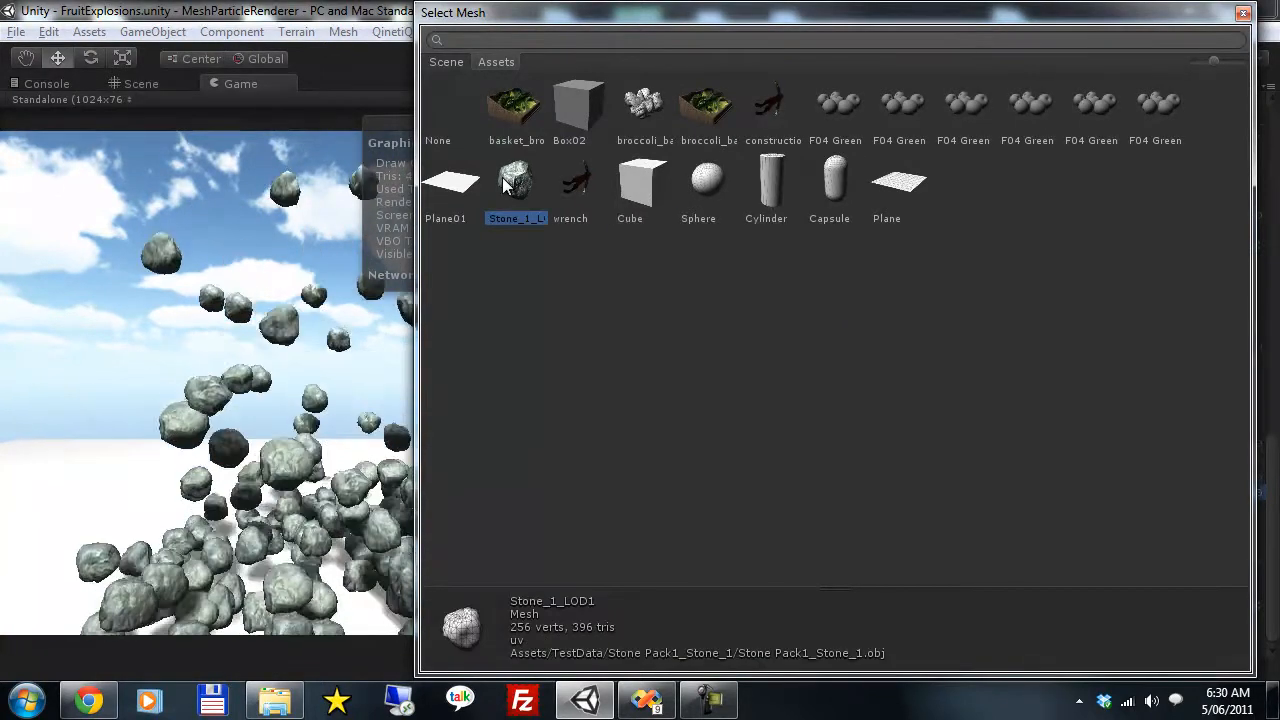
click(698, 182)
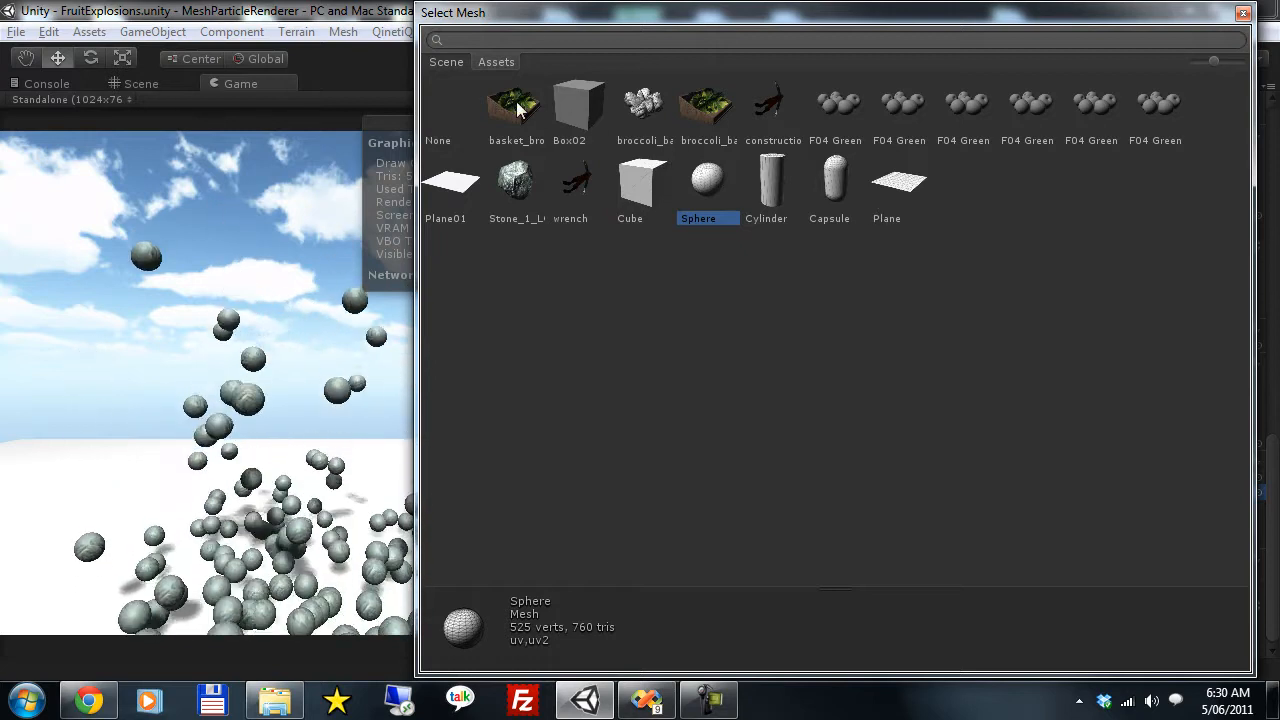
click(516, 104)
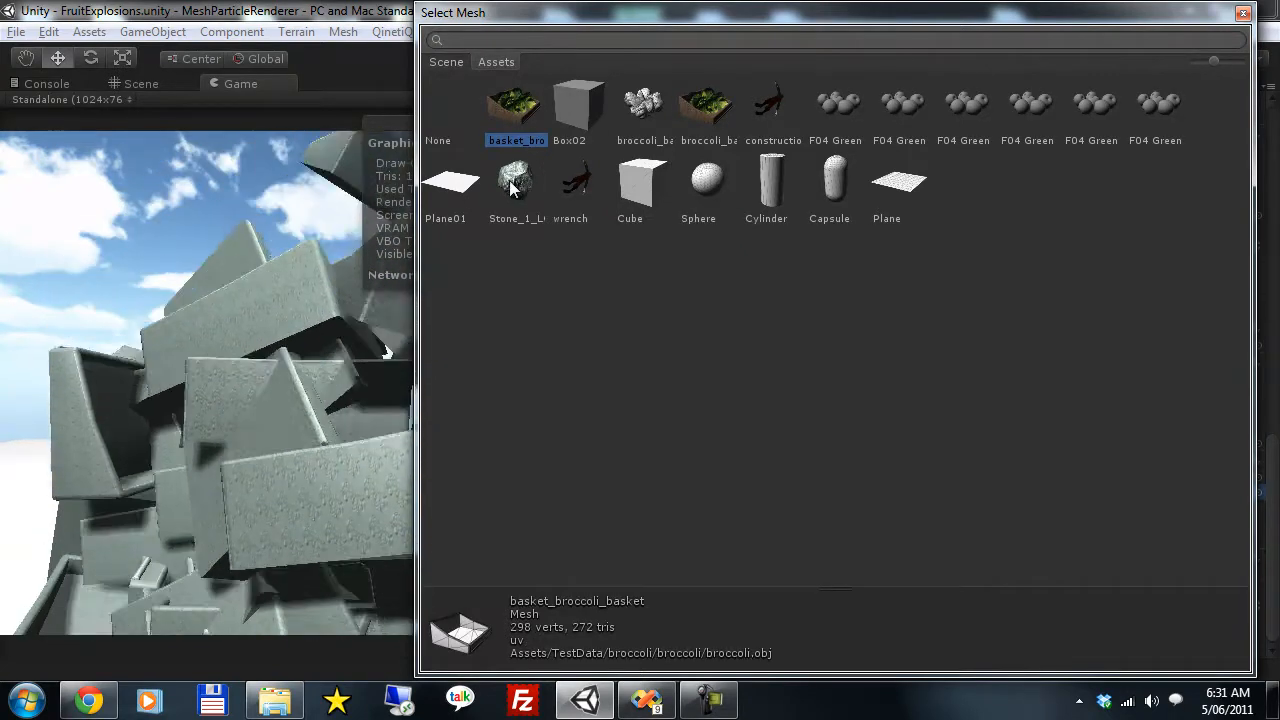
click(516, 180)
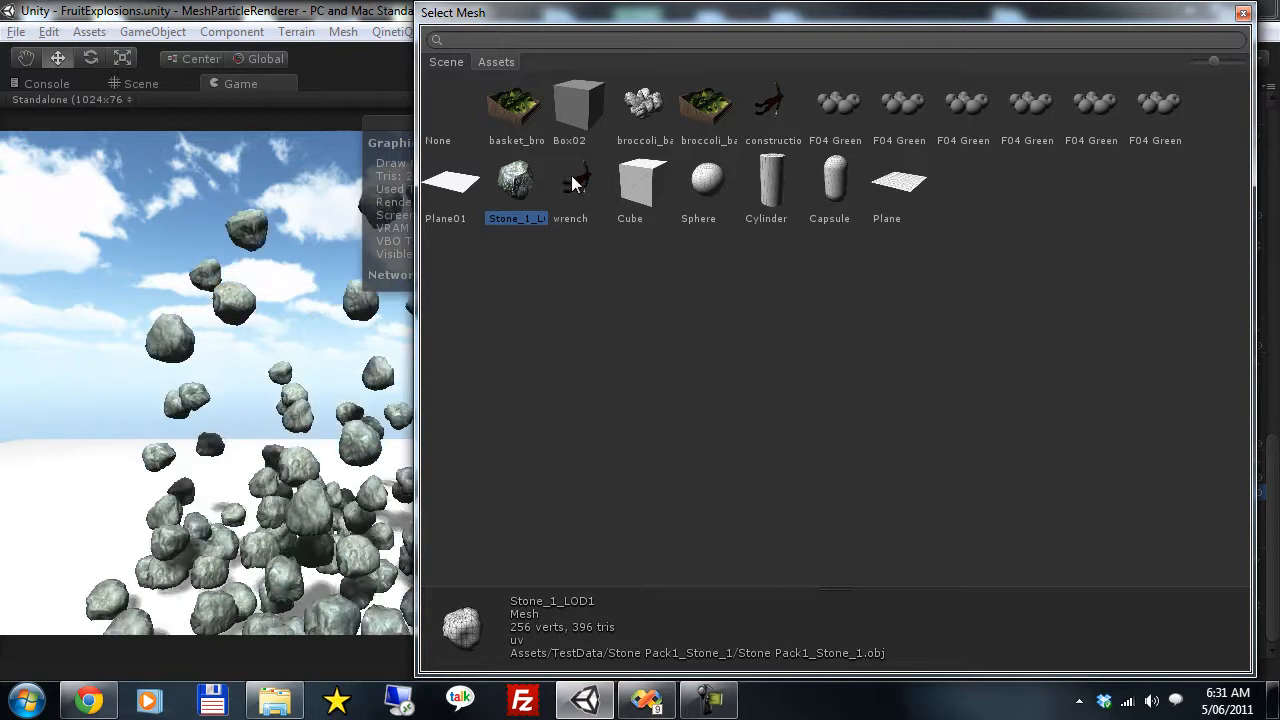
double_click(516, 180)
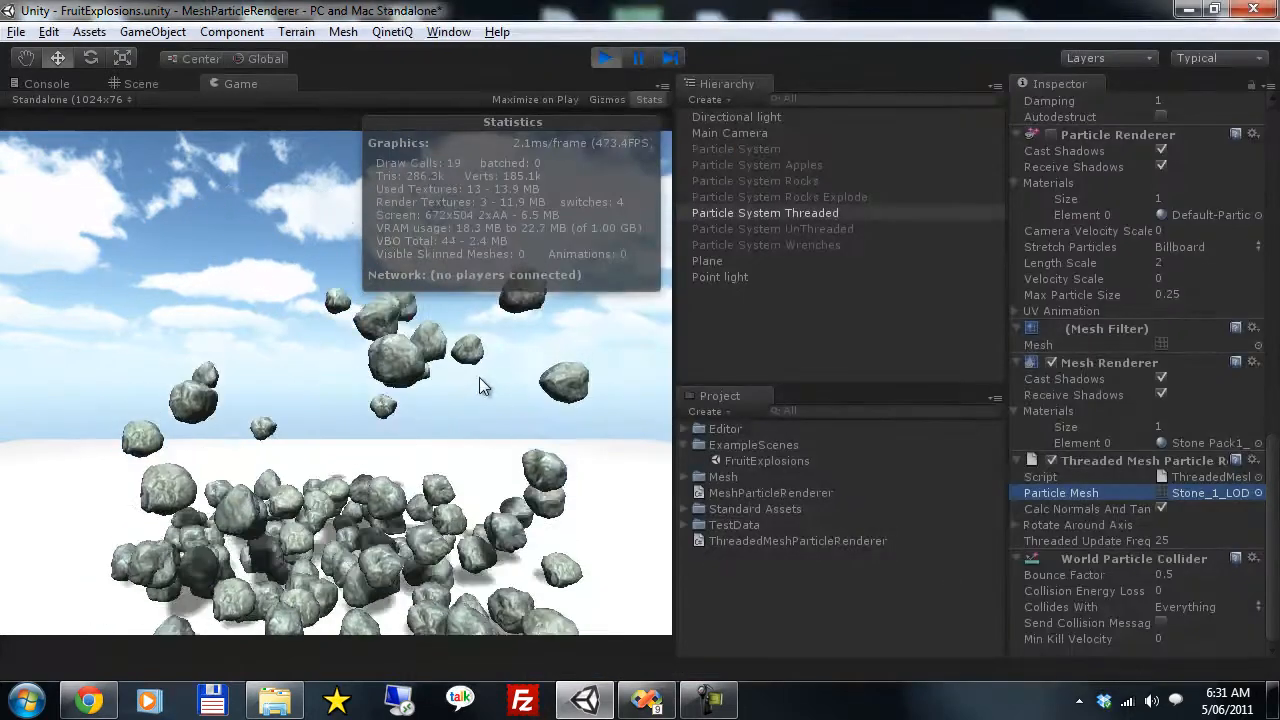